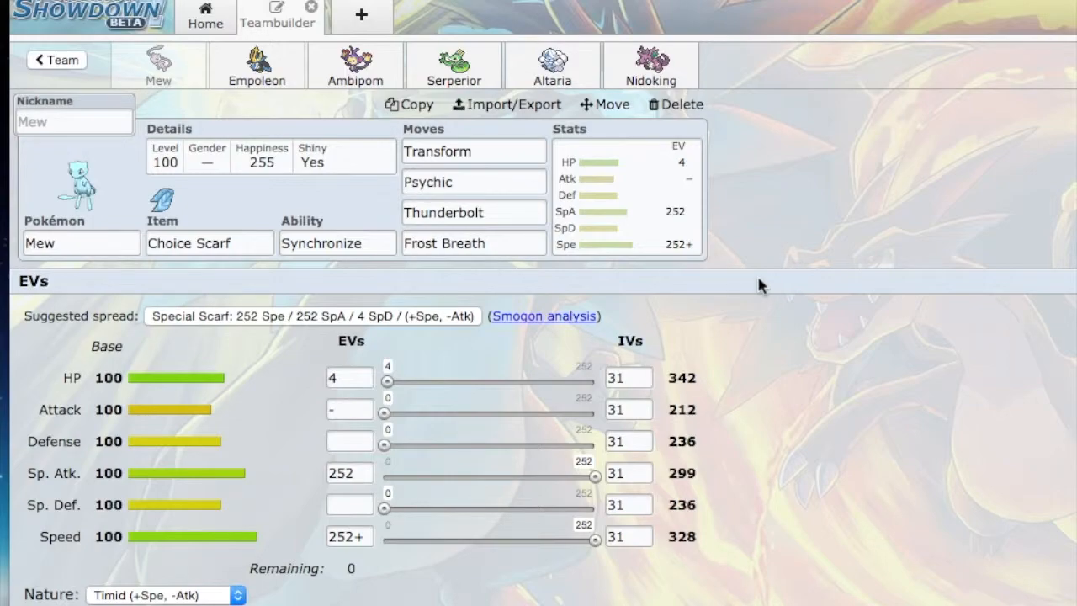
{"action": "mouse_move", "coordinate": [585, 229]}
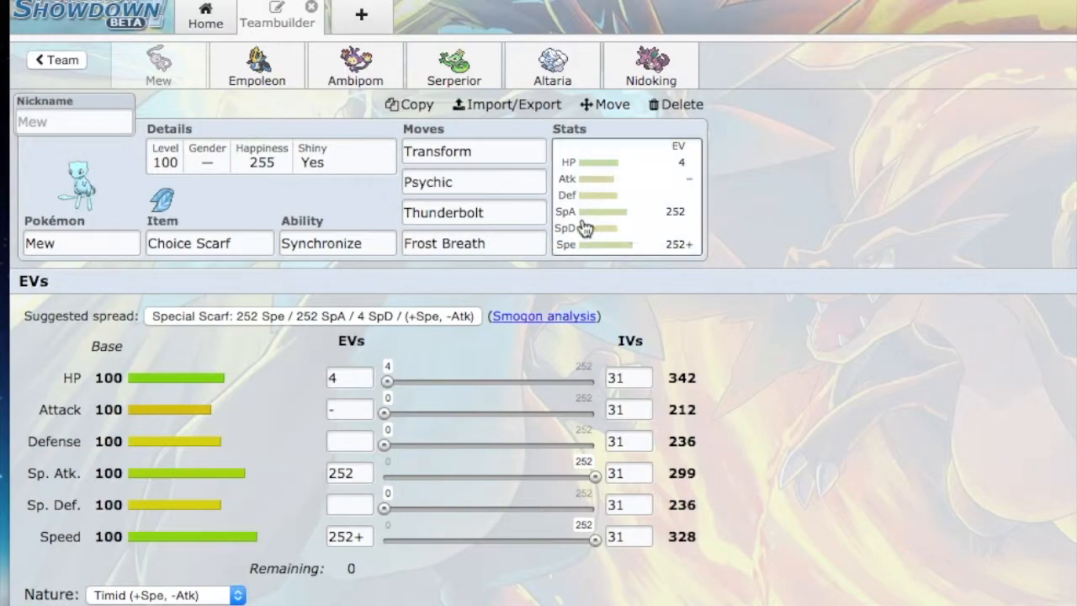
- Show Mew's Frost Breath details alongside its learnable move list
{"action": "left_click", "coordinate": [472, 243]}
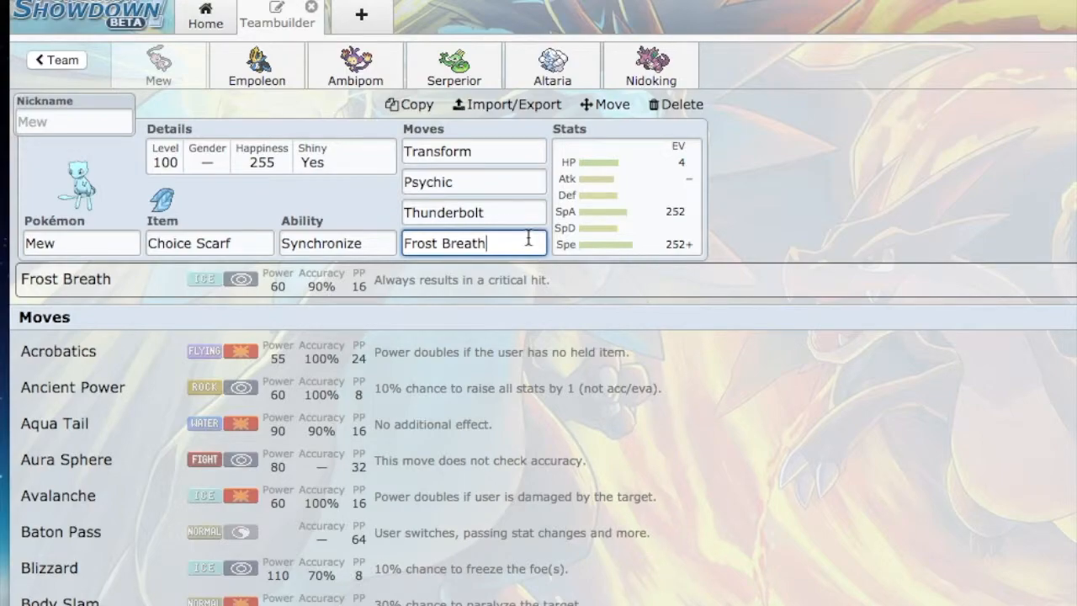
{"action": "mouse_move", "coordinate": [505, 294]}
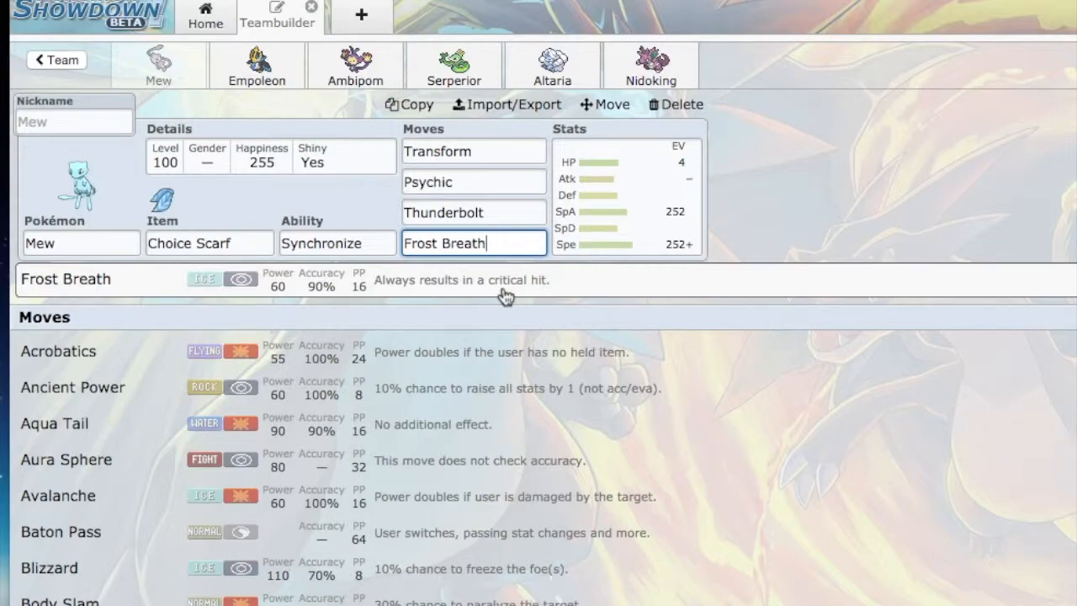
- Check Mew's Sp. Def EV value, then show Transform's details and move list
{"action": "left_click", "coordinate": [580, 236]}
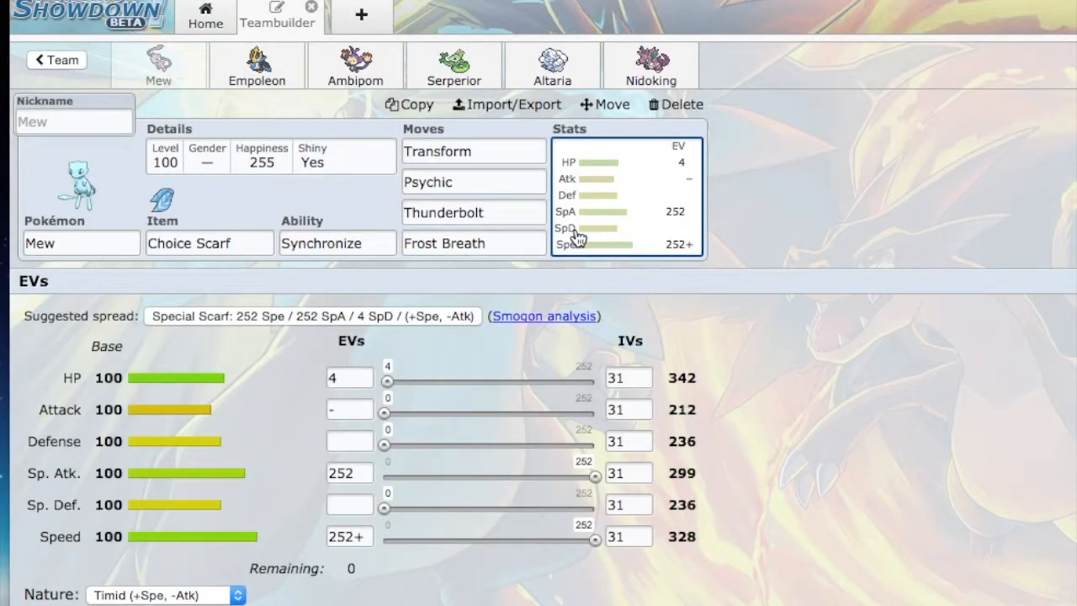
{"action": "left_click", "coordinate": [349, 503]}
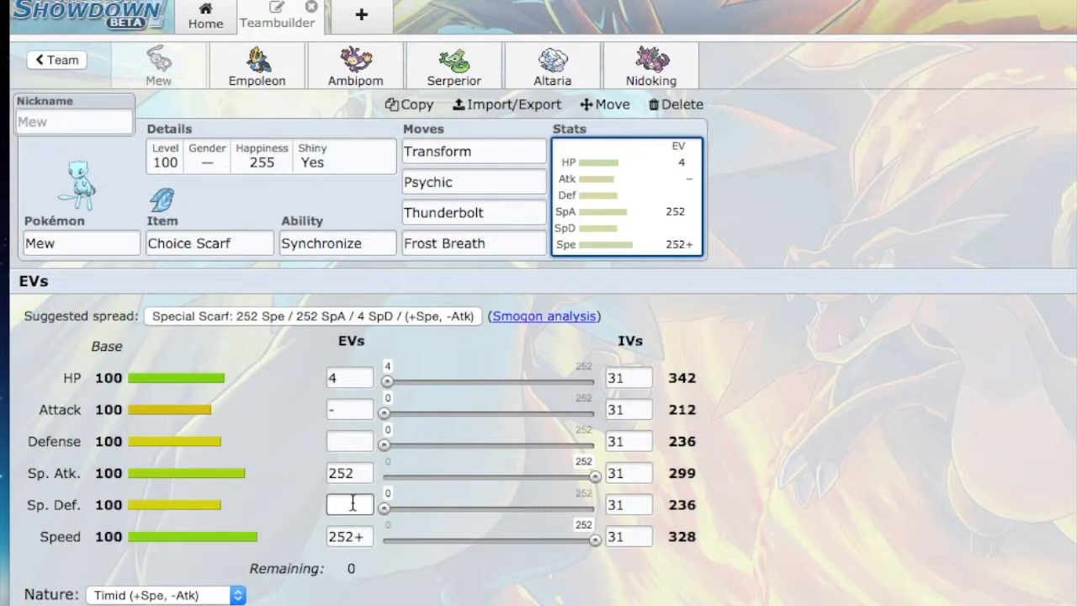
{"action": "mouse_move", "coordinate": [436, 397]}
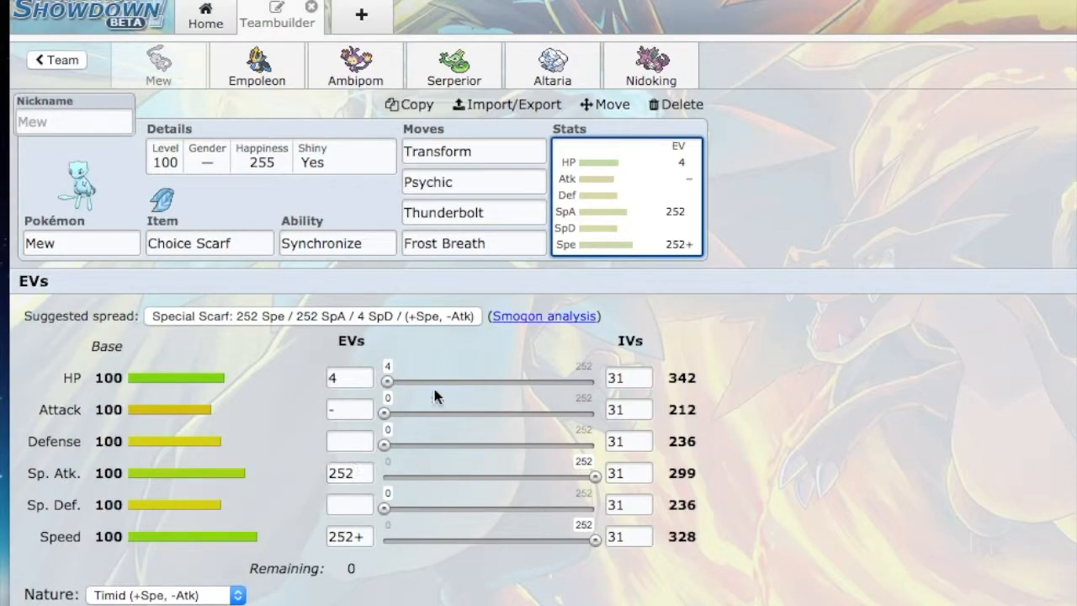
{"action": "left_click", "coordinate": [473, 151]}
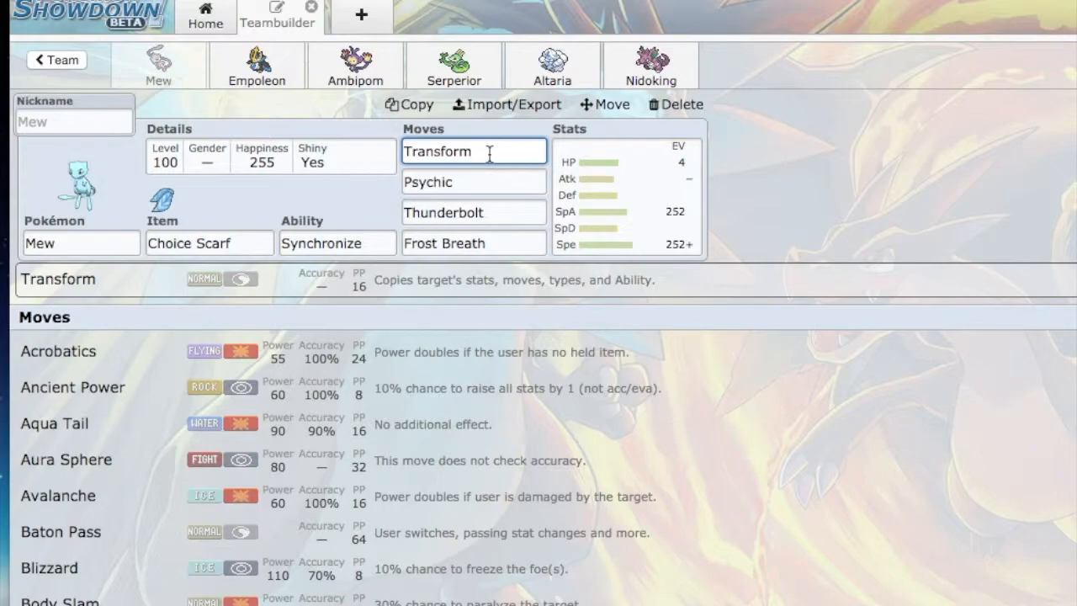
- Open Mew's EVs panel: 4 HP, 252 Sp. Atk, 252 Speed, Timid nature
{"action": "left_click", "coordinate": [626, 193]}
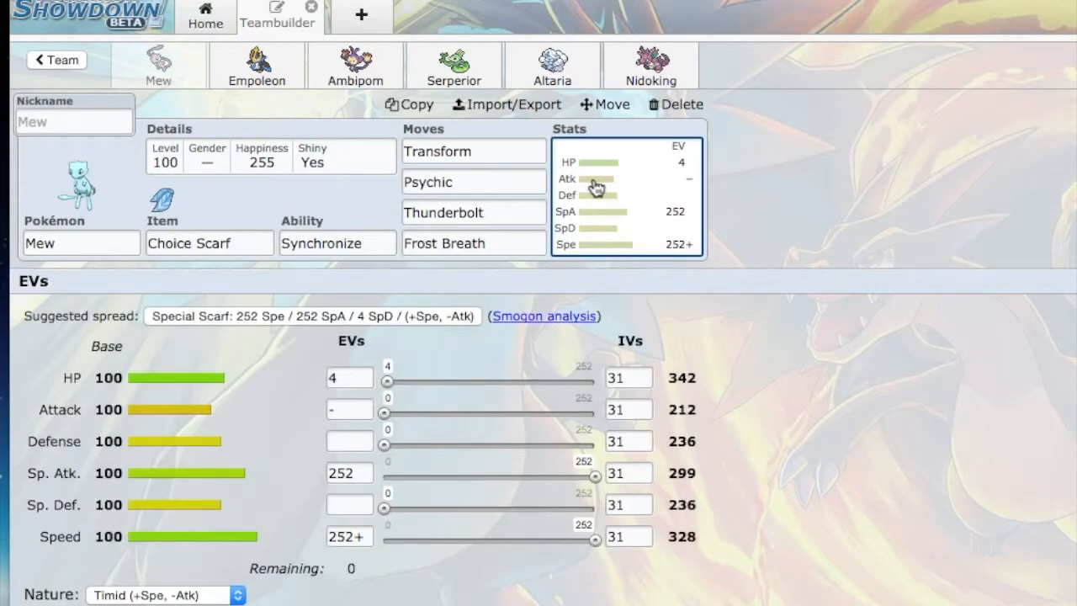
{"action": "mouse_move", "coordinate": [231, 394]}
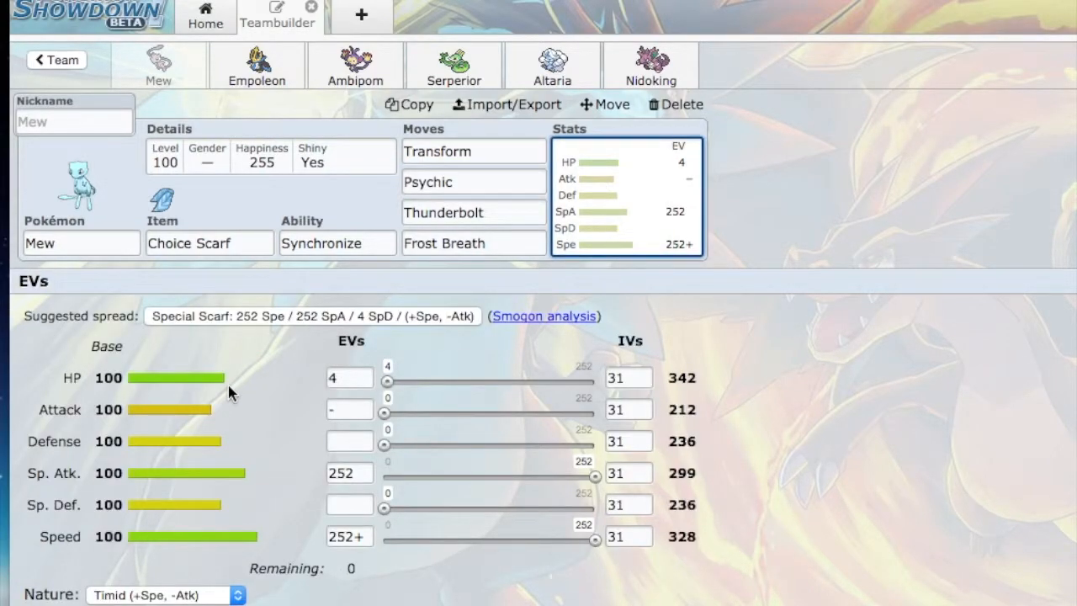
{"action": "mouse_move", "coordinate": [226, 387]}
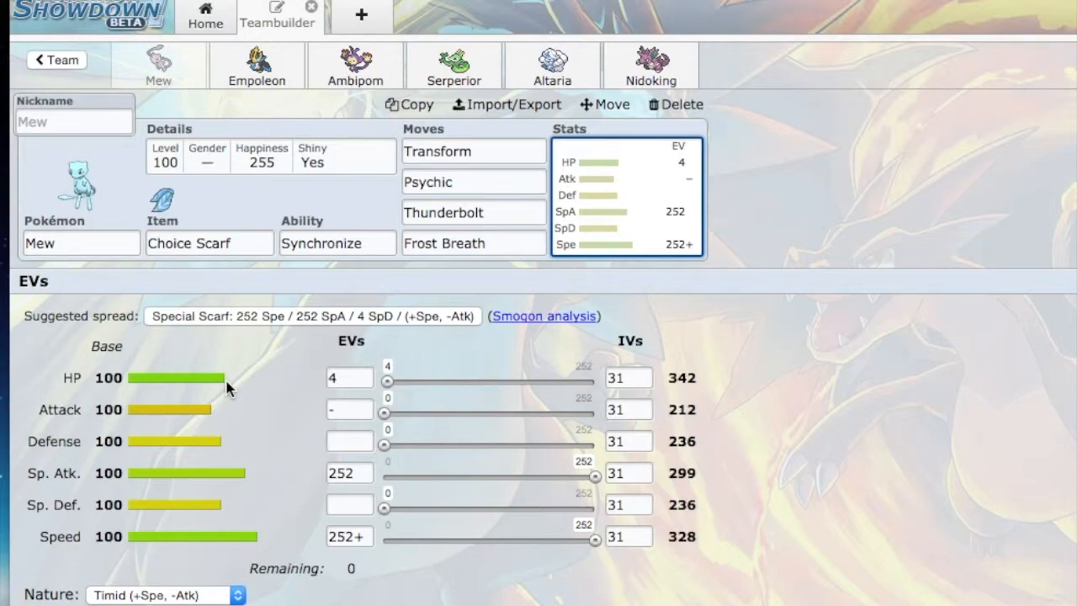
{"action": "mouse_move", "coordinate": [328, 107]}
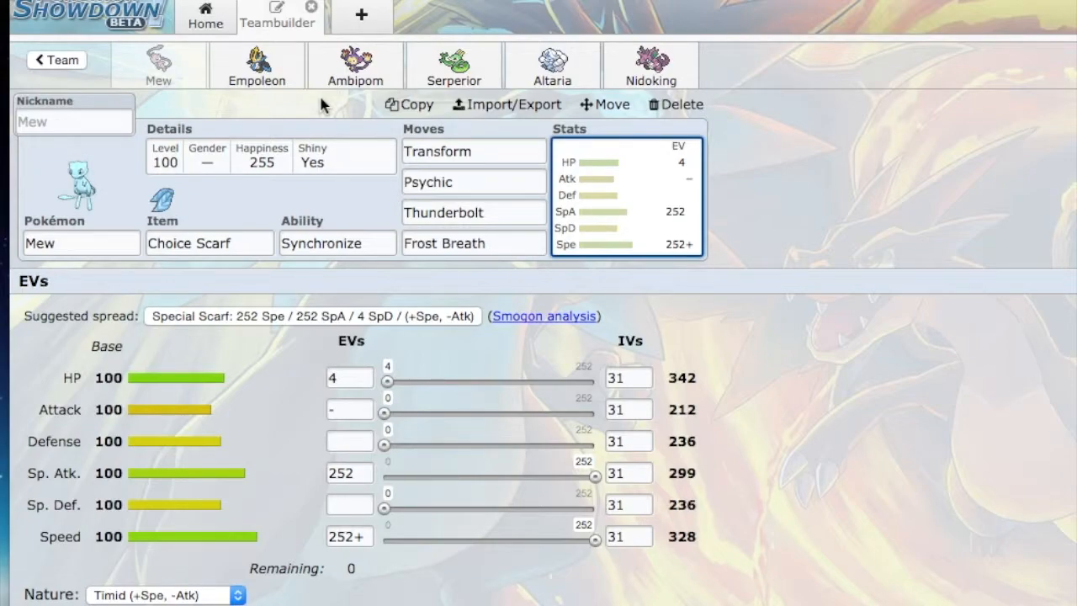
{"action": "mouse_move", "coordinate": [261, 72]}
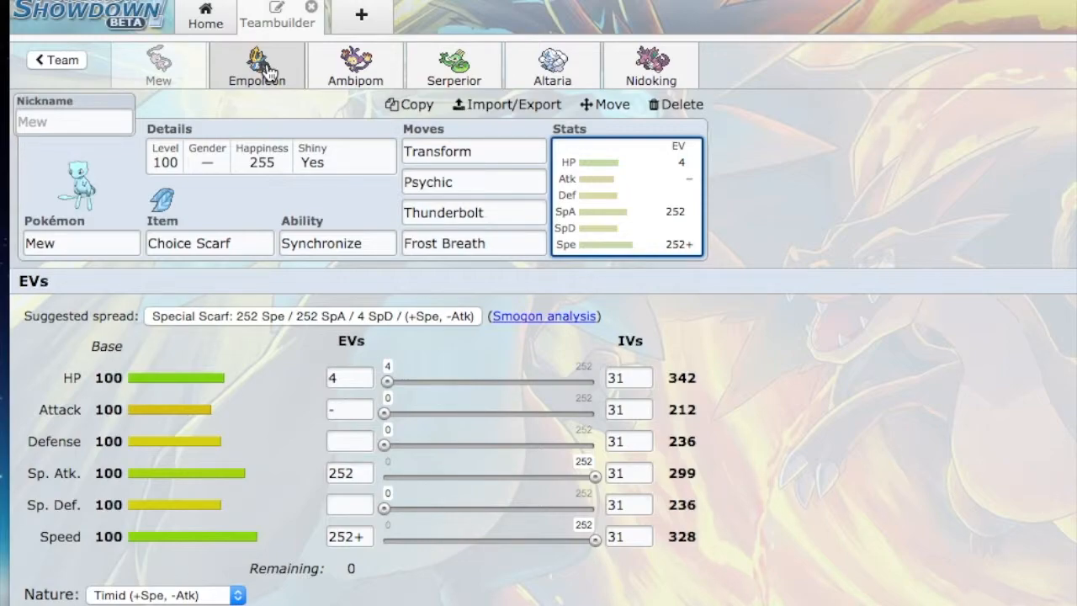
- Switch to Empoleon's Wacan Berry, Torrent, Calm set and select its first move
{"action": "left_click", "coordinate": [257, 65]}
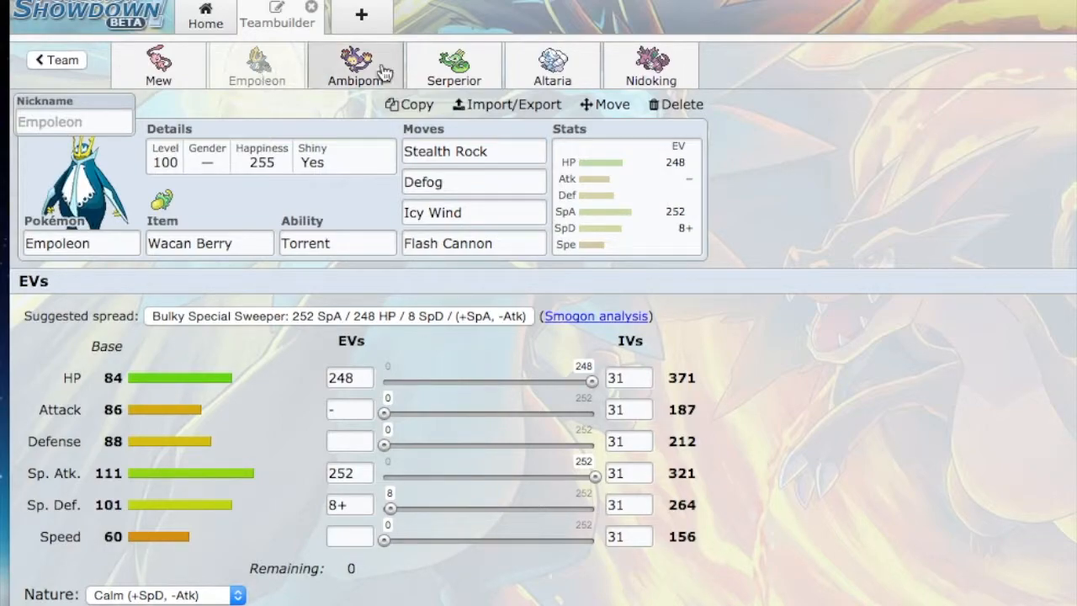
{"action": "left_click", "coordinate": [473, 151]}
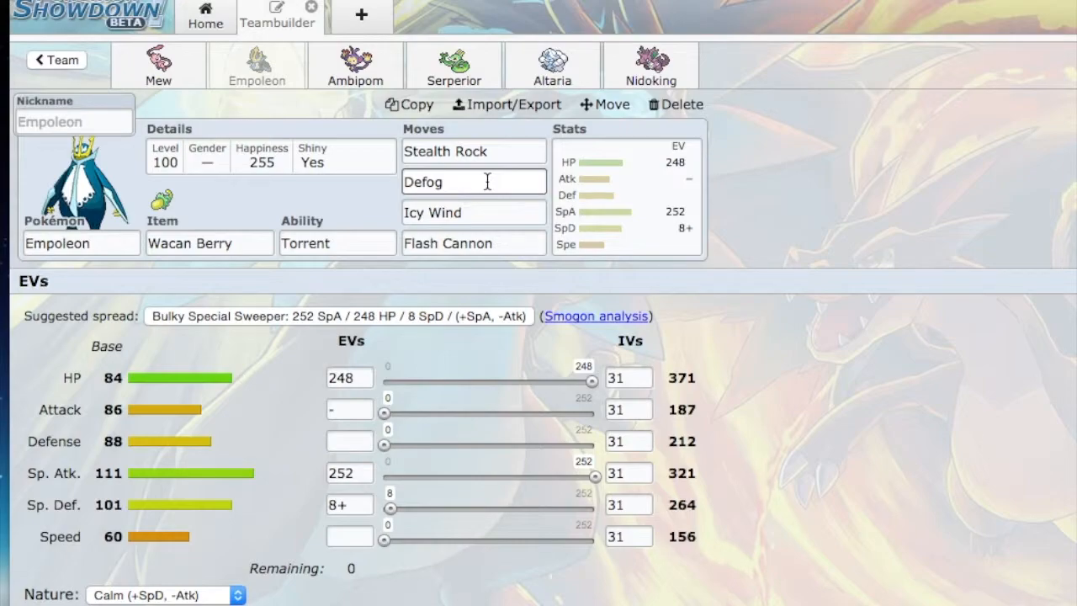
- View Empoleon's Icy Wind details, then its Flash Cannon details
{"action": "left_click", "coordinate": [473, 212]}
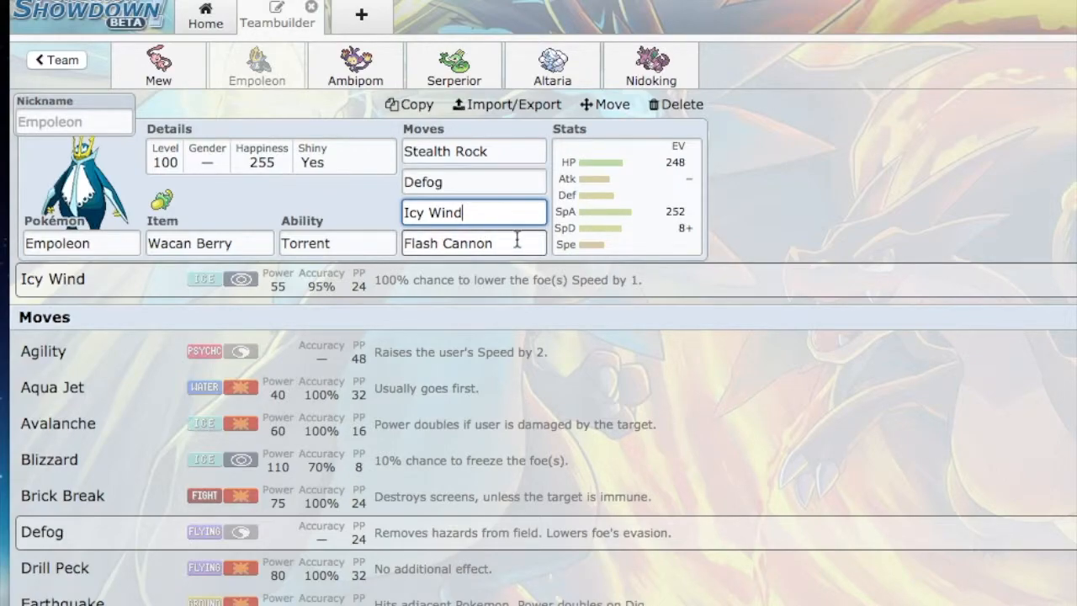
{"action": "left_click", "coordinate": [473, 243]}
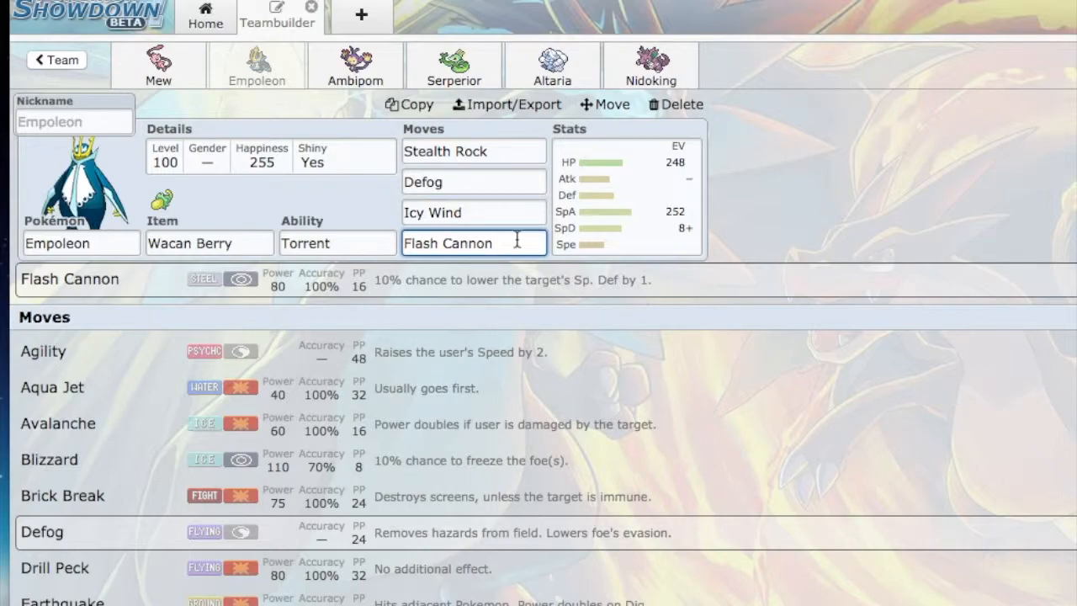
{"action": "mouse_move", "coordinate": [601, 209]}
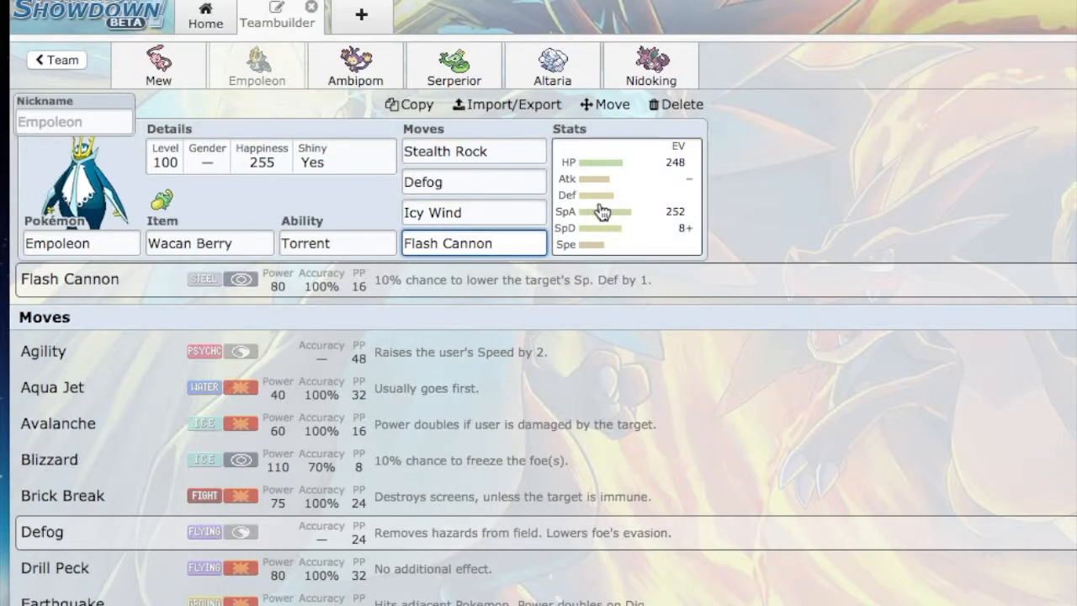
- Check Empoleon's Sp. Atk EV value, then show Icy Wind's details again
{"action": "left_click", "coordinate": [626, 194]}
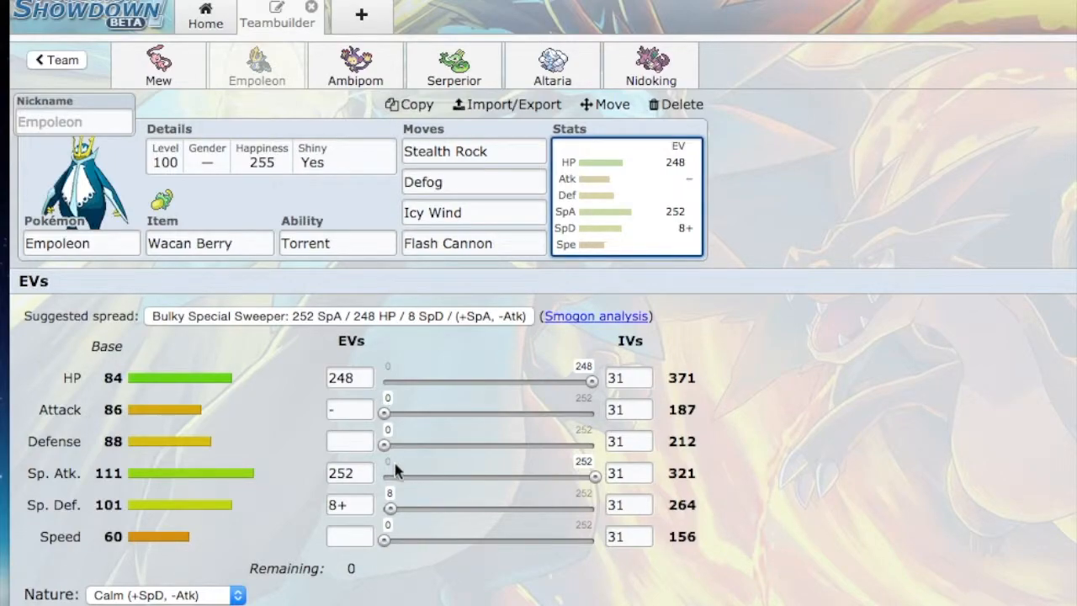
{"action": "left_click", "coordinate": [350, 472]}
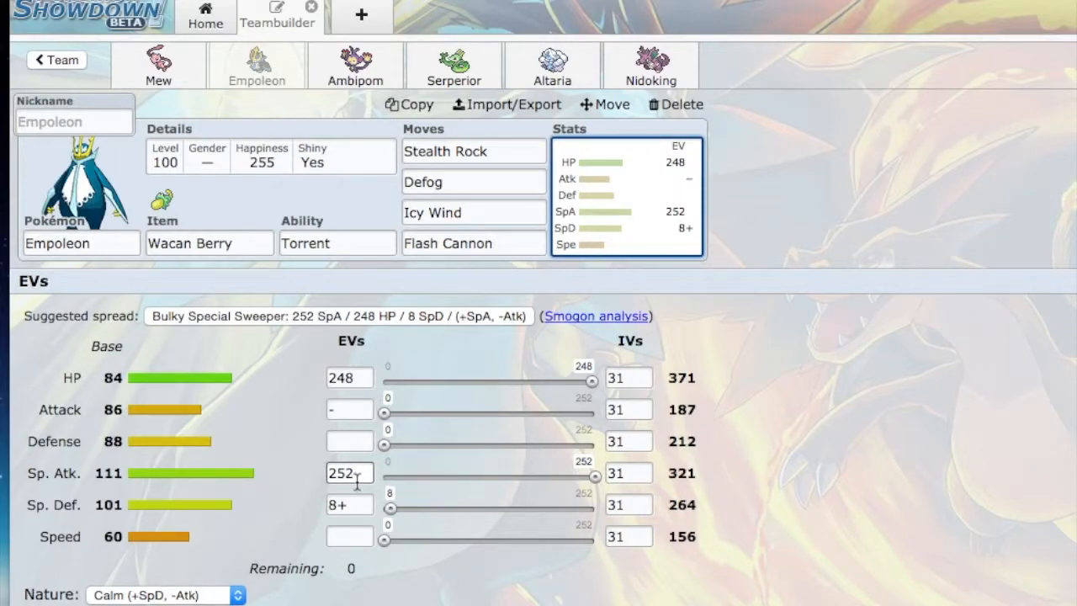
{"action": "left_click", "coordinate": [472, 211]}
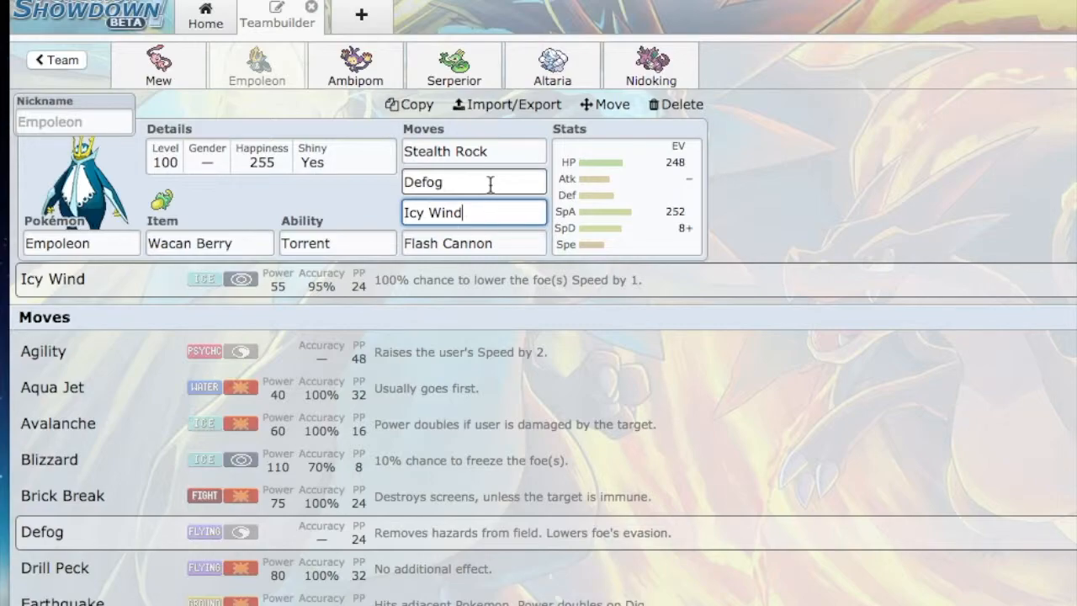
{"action": "mouse_move", "coordinate": [580, 187]}
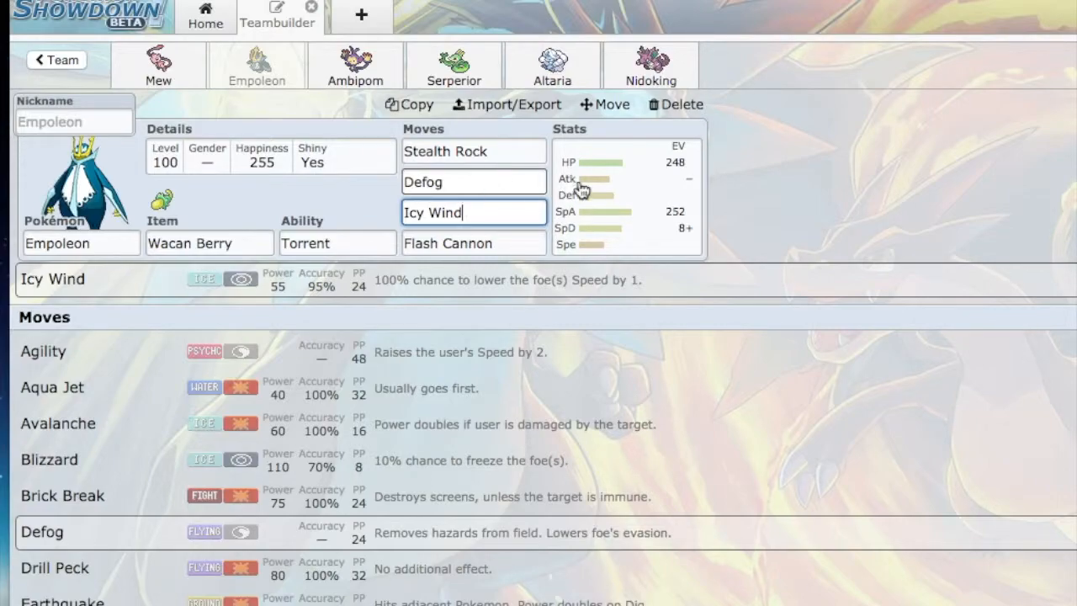
- Show Empoleon's Wacan Berry item details, then switch to Ambipom's set
{"action": "left_click", "coordinate": [209, 243]}
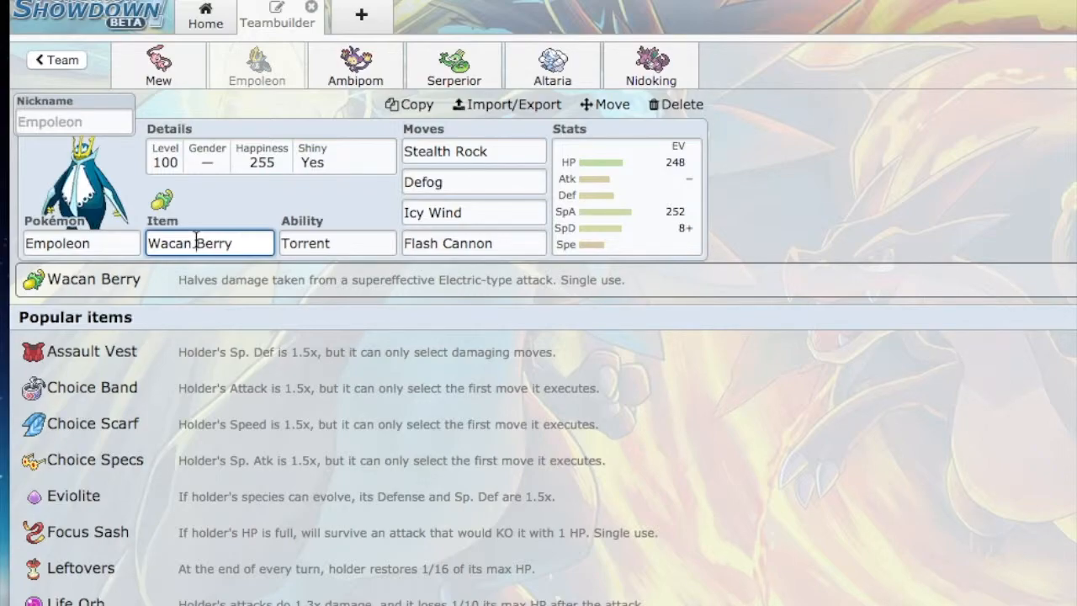
{"action": "left_click", "coordinate": [354, 65]}
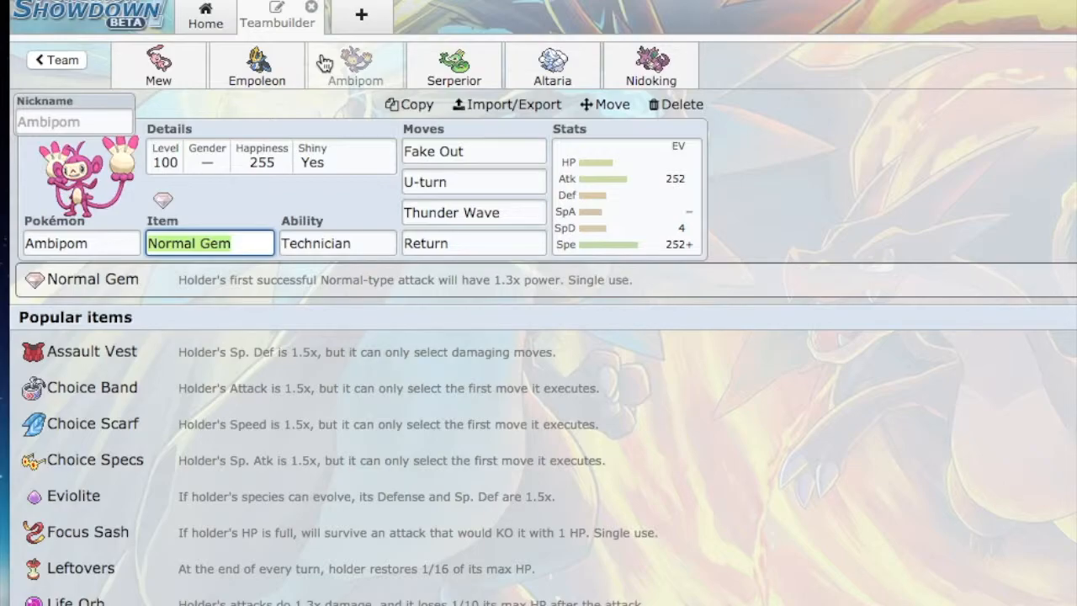
{"action": "mouse_move", "coordinate": [165, 304]}
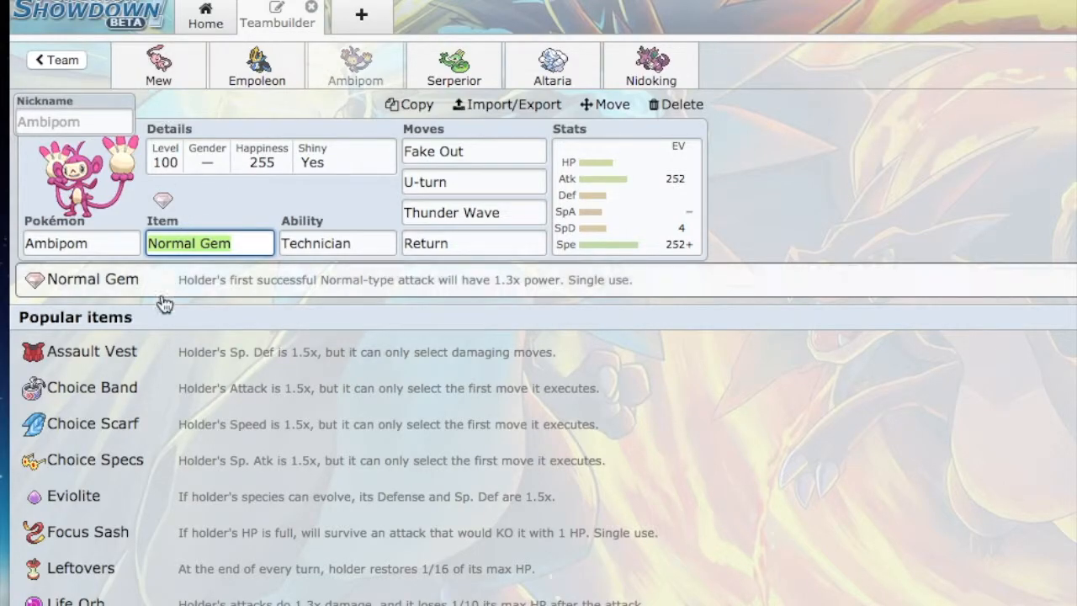
{"action": "scroll", "scroll_direction": "down", "scroll_amount": 3}
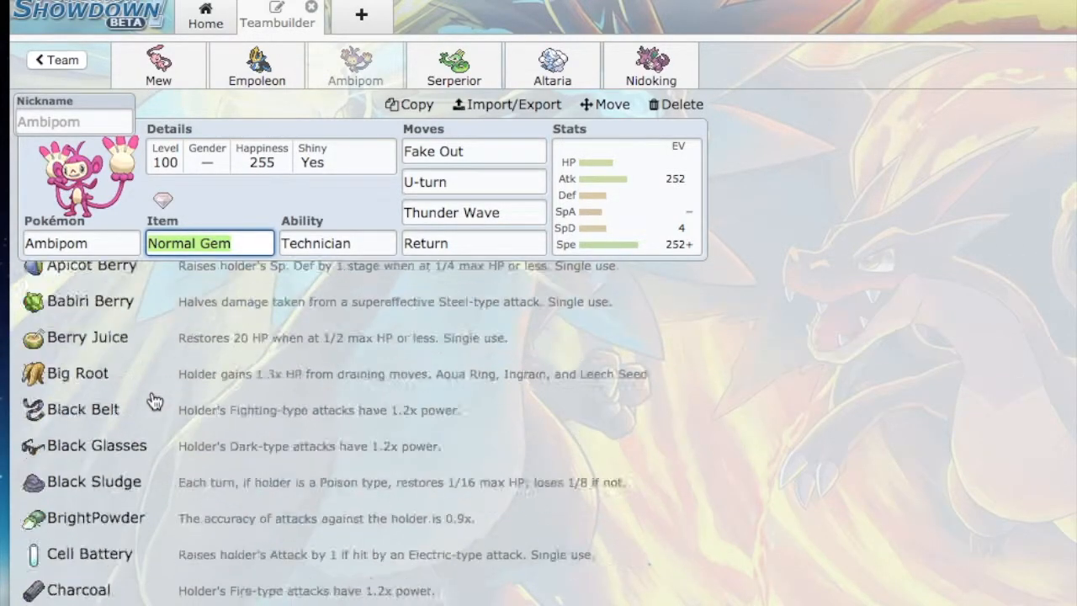
{"action": "scroll", "scroll_direction": "down", "scroll_amount": 3}
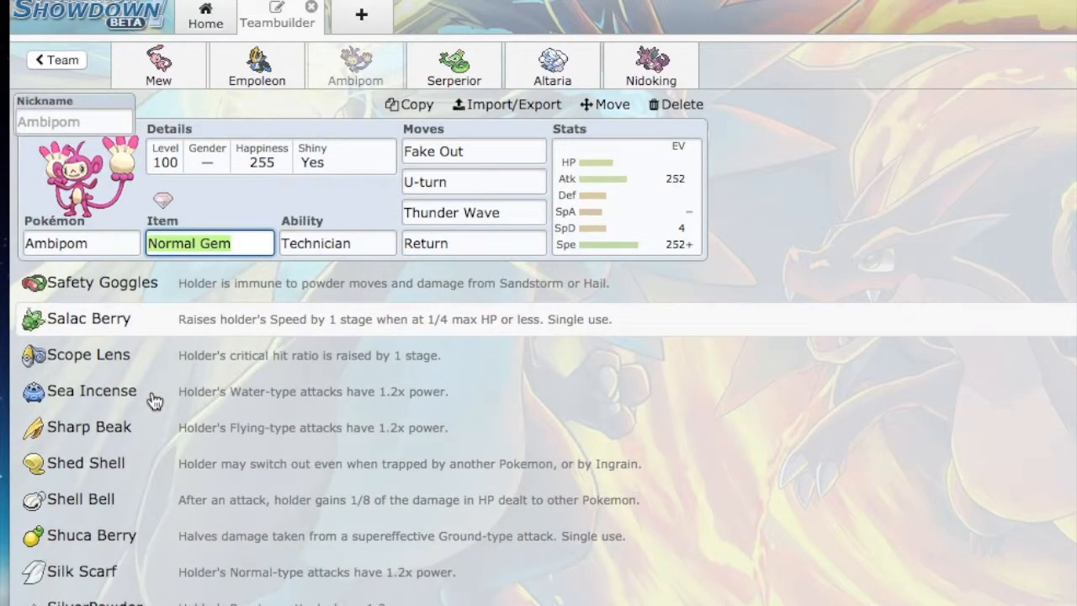
{"action": "scroll", "scroll_direction": "up", "scroll_amount": 3}
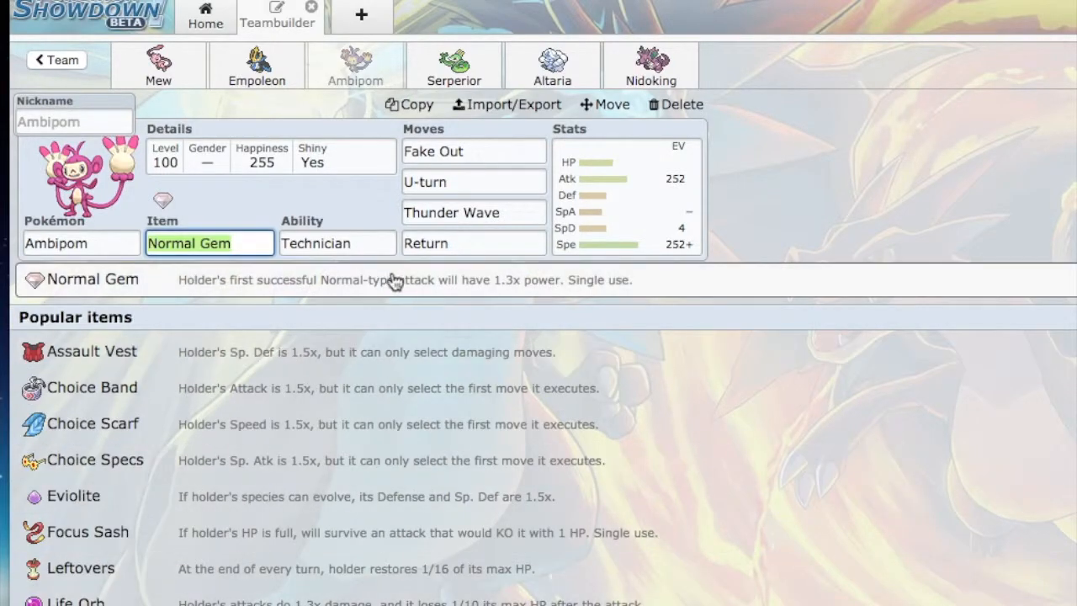
{"action": "mouse_move", "coordinate": [373, 440]}
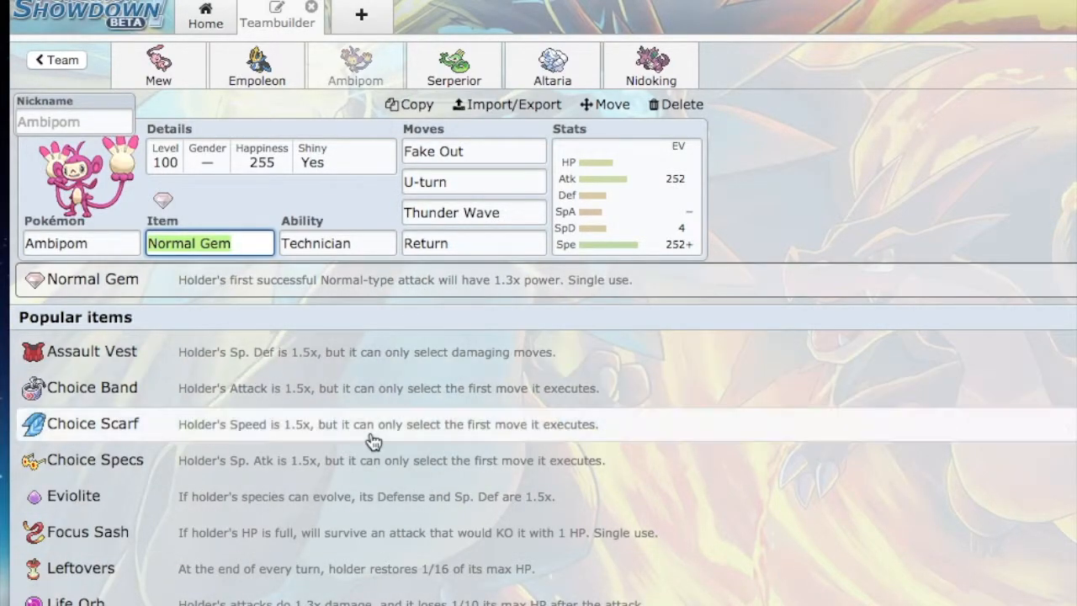
{"action": "scroll", "scroll_direction": "down", "scroll_amount": 3}
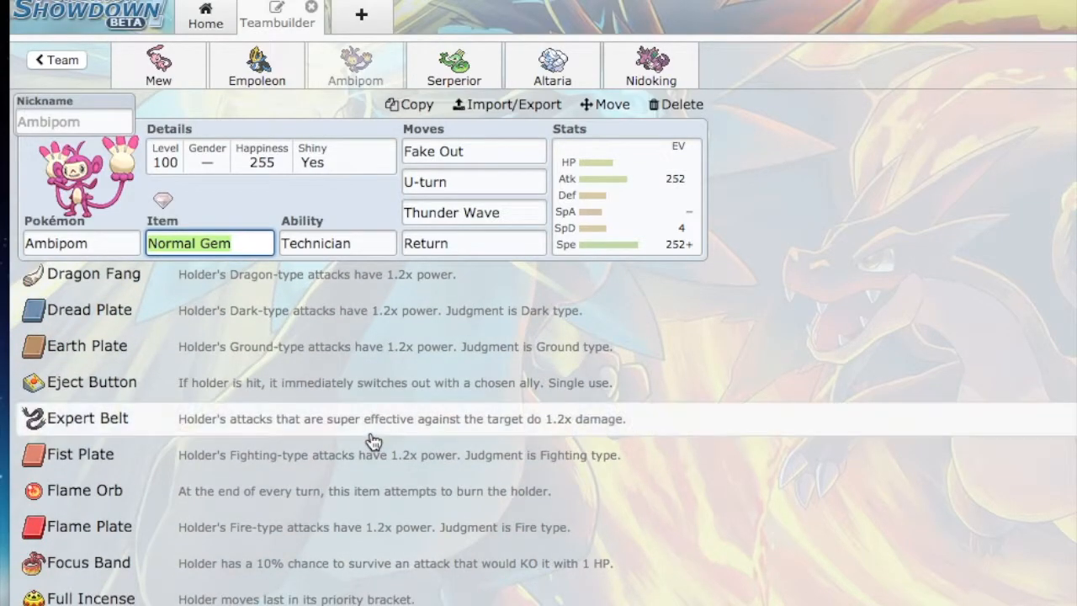
{"action": "scroll", "scroll_direction": "down", "scroll_amount": 3}
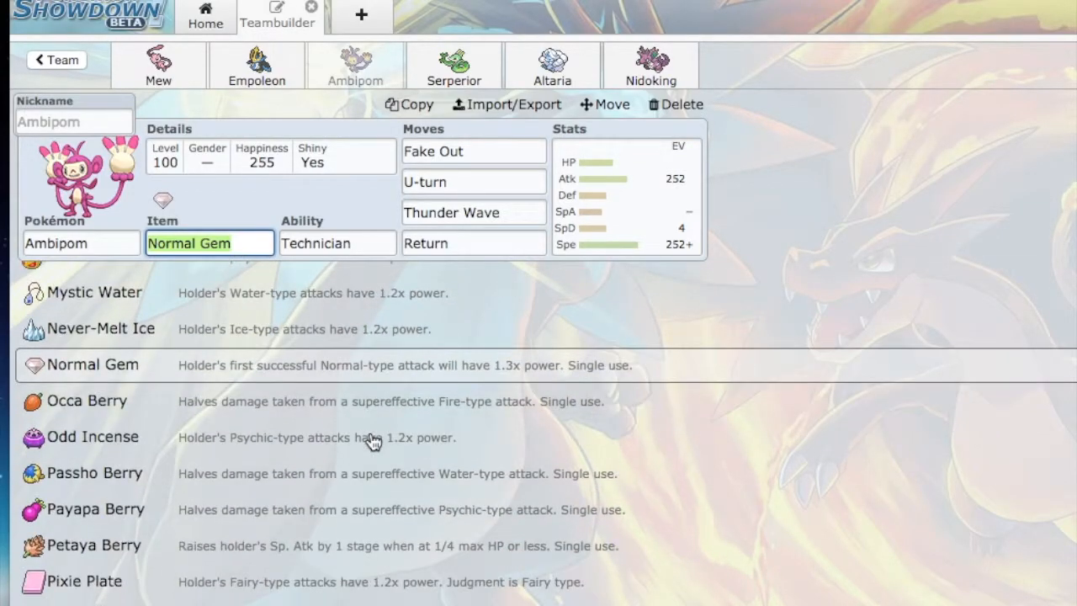
{"action": "scroll", "scroll_direction": "down", "scroll_amount": 3}
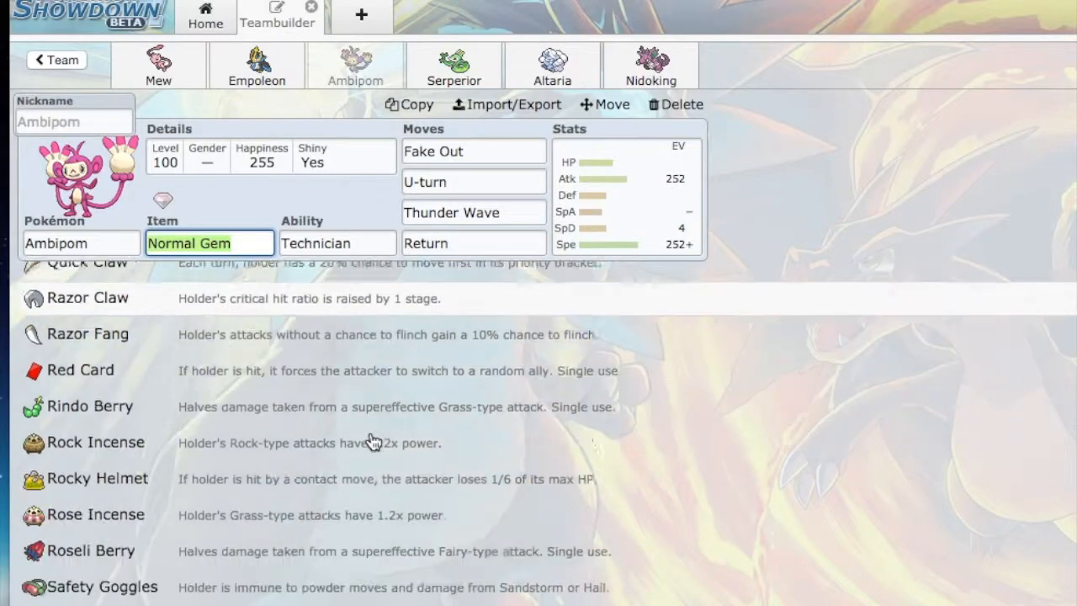
{"action": "scroll", "scroll_direction": "down", "scroll_amount": 3}
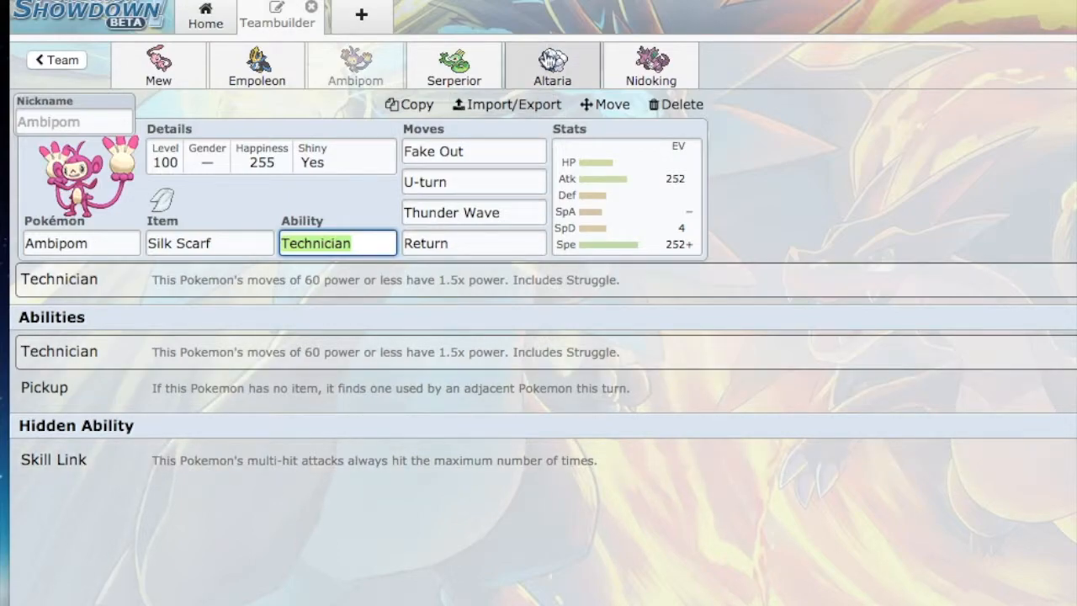
- Switch to Serperior's Lum Berry, Contrary set with Leaf Storm and Giga Drain
{"action": "left_click", "coordinate": [454, 65]}
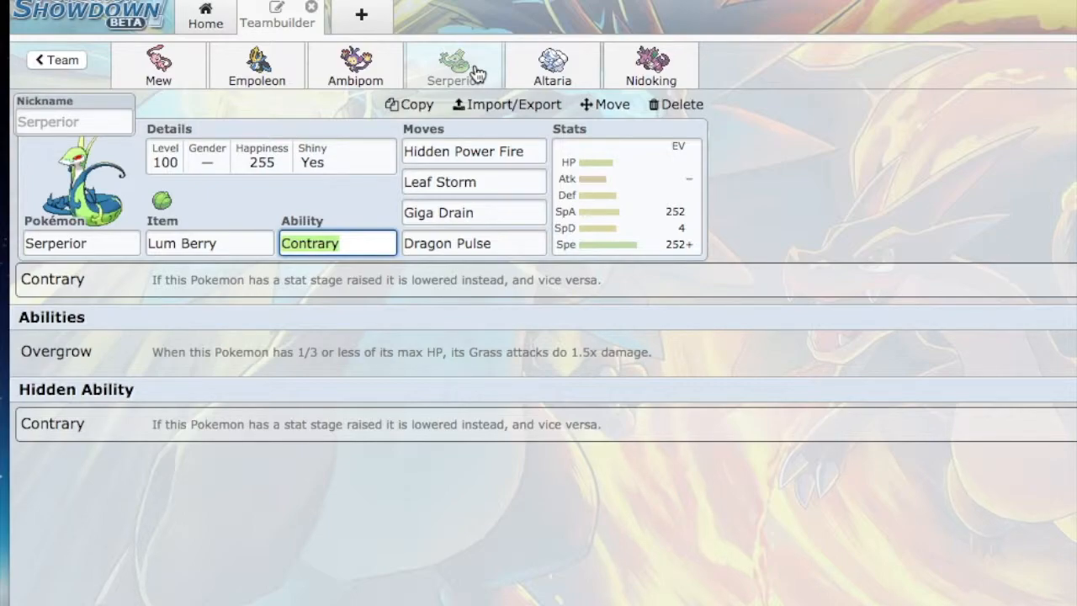
{"action": "mouse_move", "coordinate": [467, 69]}
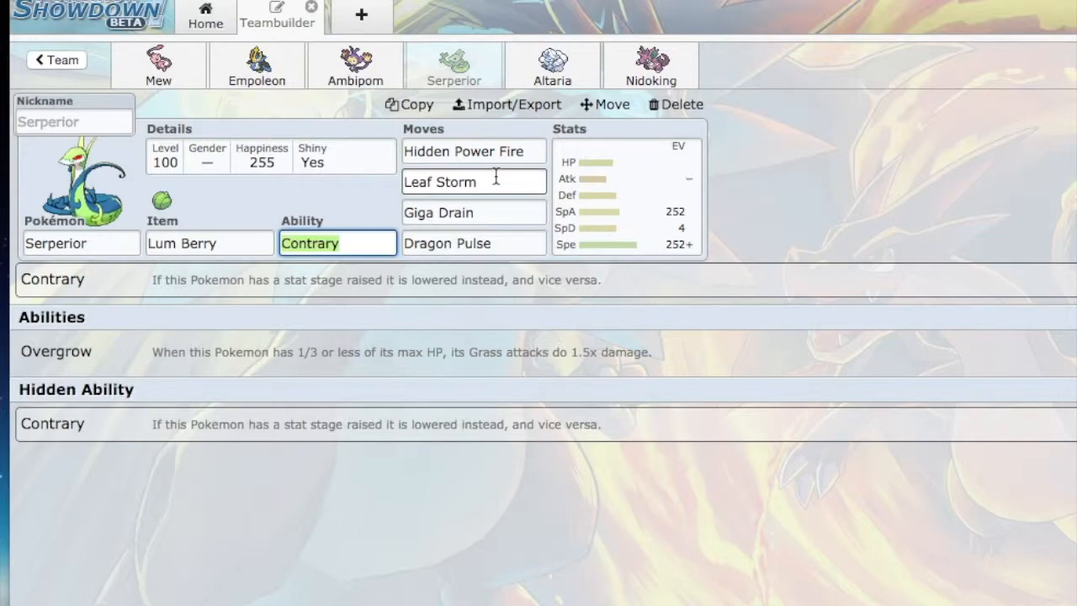
- Show Hidden Power Fire details and Serperior's 252 SpA/4 SpD/252 Spe Timid EVs
{"action": "left_click", "coordinate": [473, 151]}
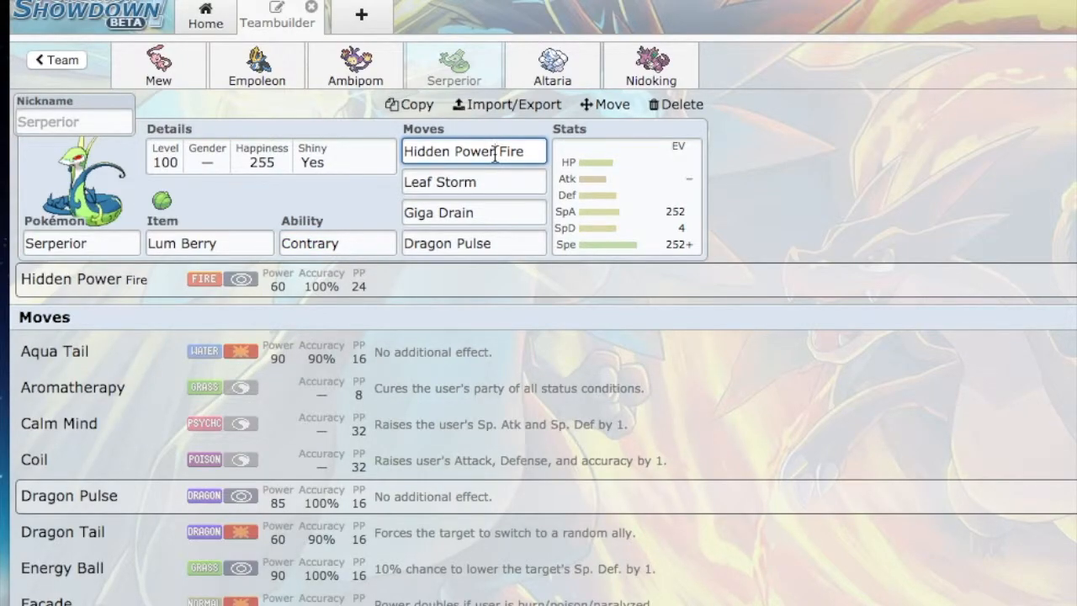
{"action": "mouse_move", "coordinate": [624, 178]}
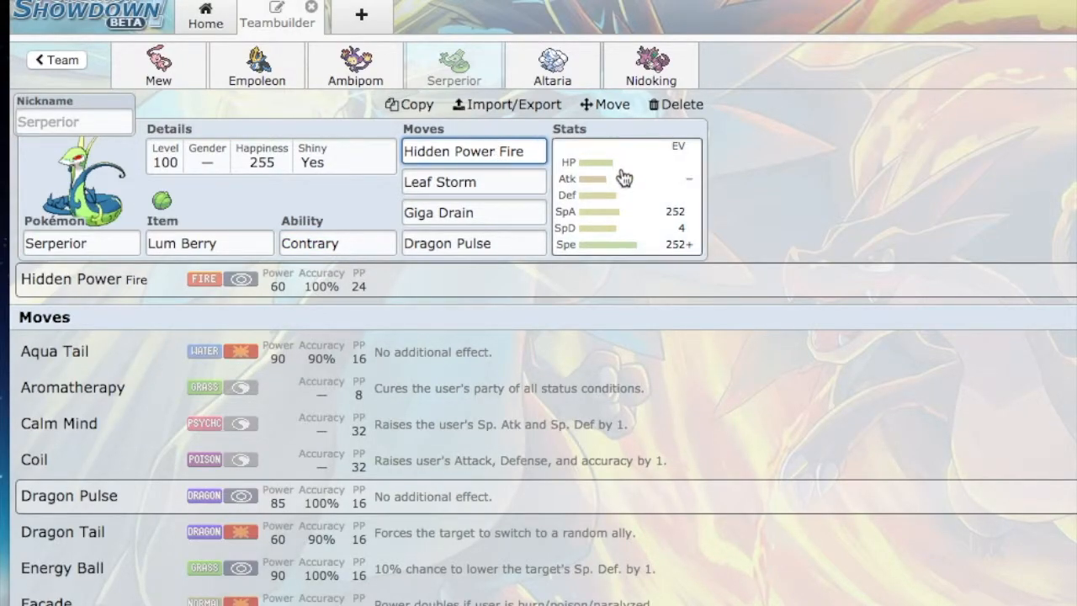
{"action": "left_click", "coordinate": [626, 194]}
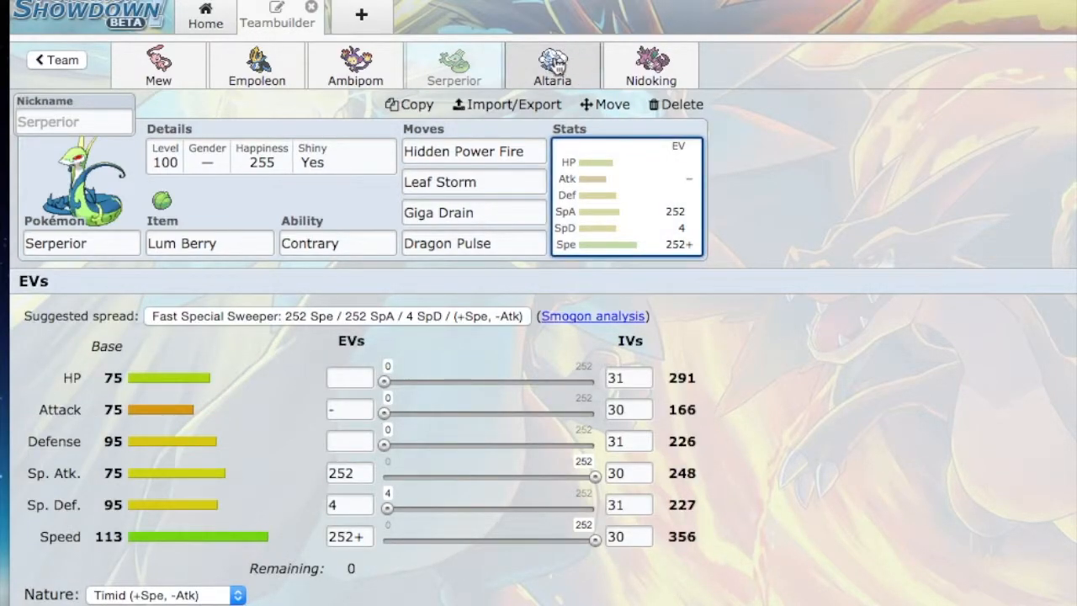
{"action": "left_click", "coordinate": [552, 65]}
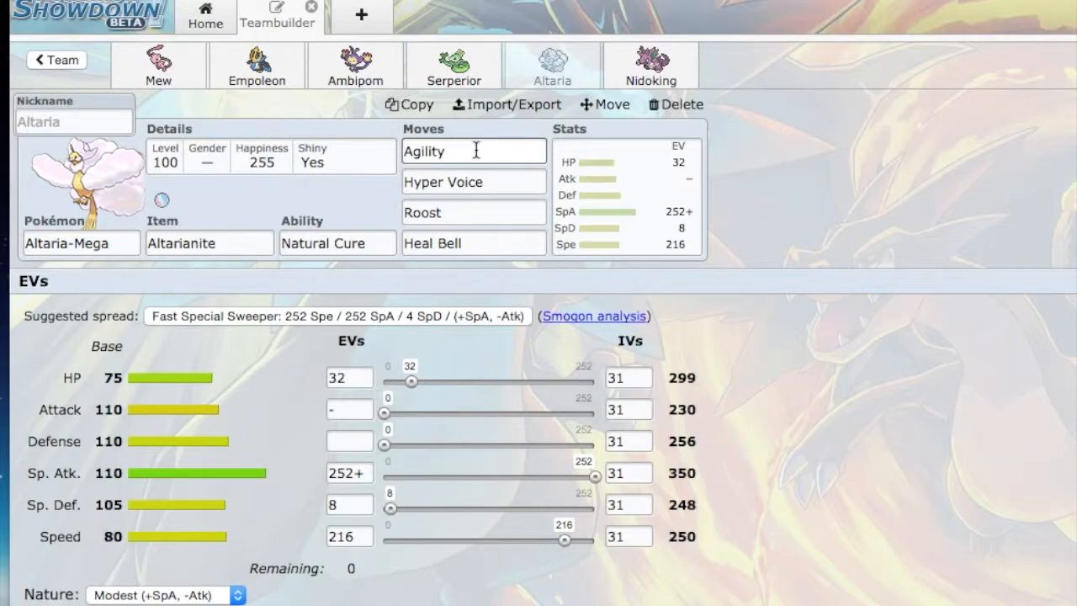
- Show Mega Altaria's Hyper Voice details beside its learnable move list
{"action": "left_click", "coordinate": [473, 181]}
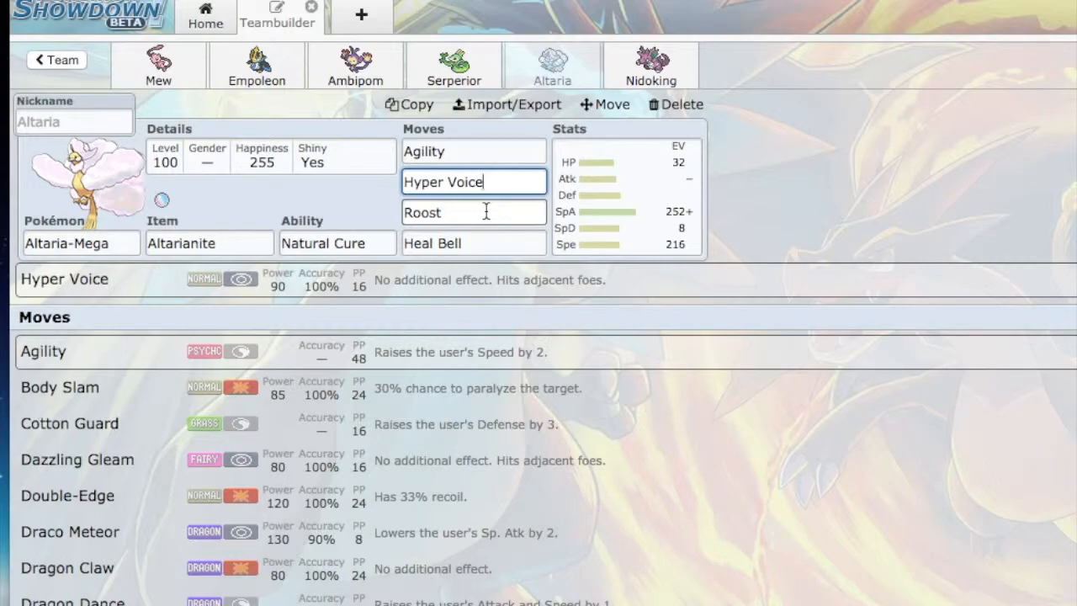
{"action": "left_click", "coordinate": [473, 212]}
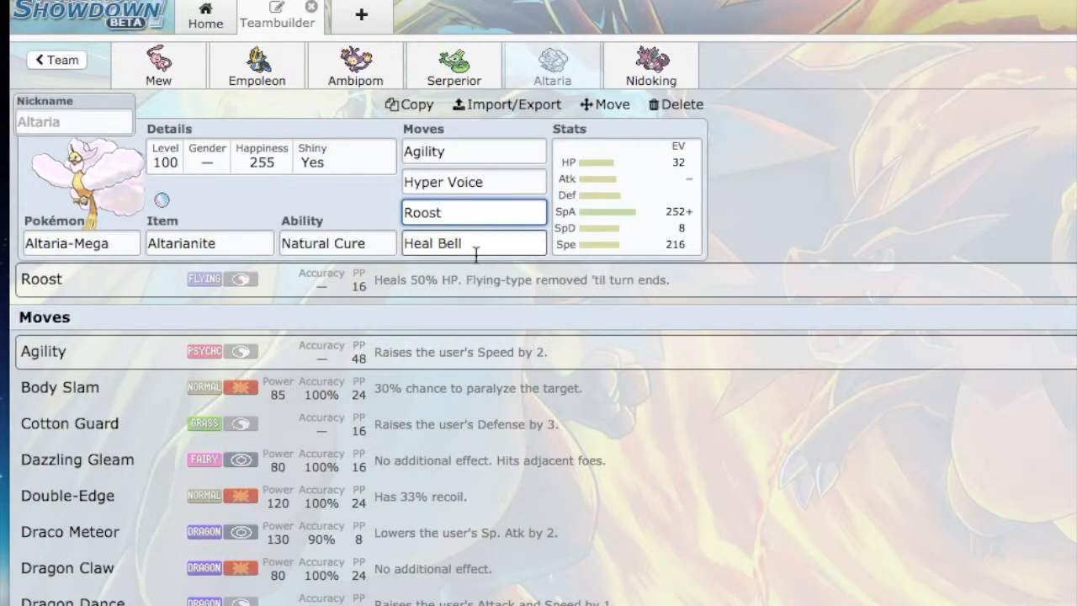
{"action": "left_click", "coordinate": [472, 243]}
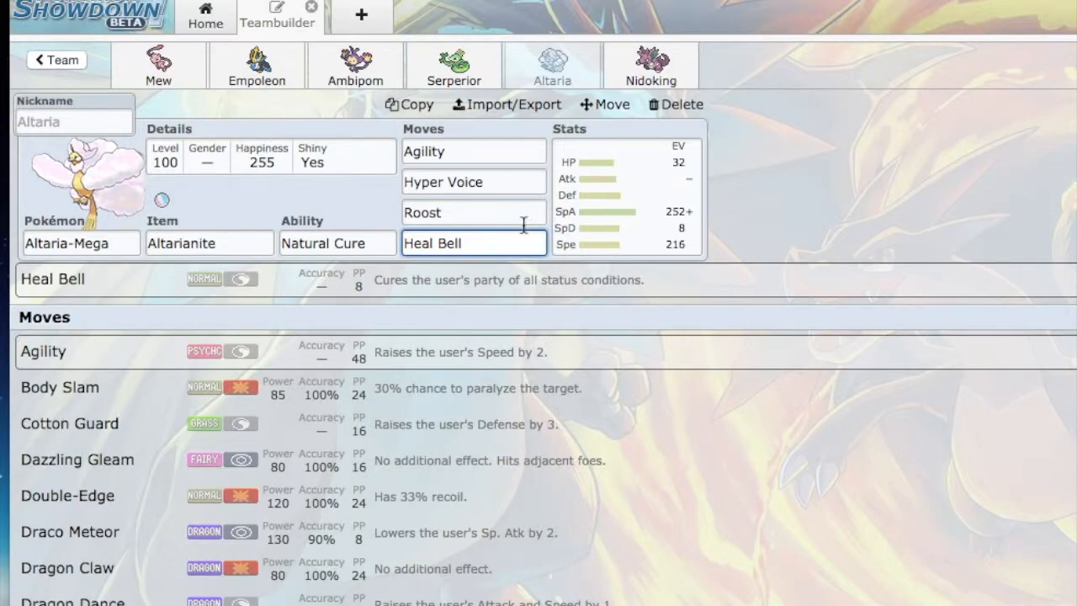
{"action": "left_click", "coordinate": [627, 193]}
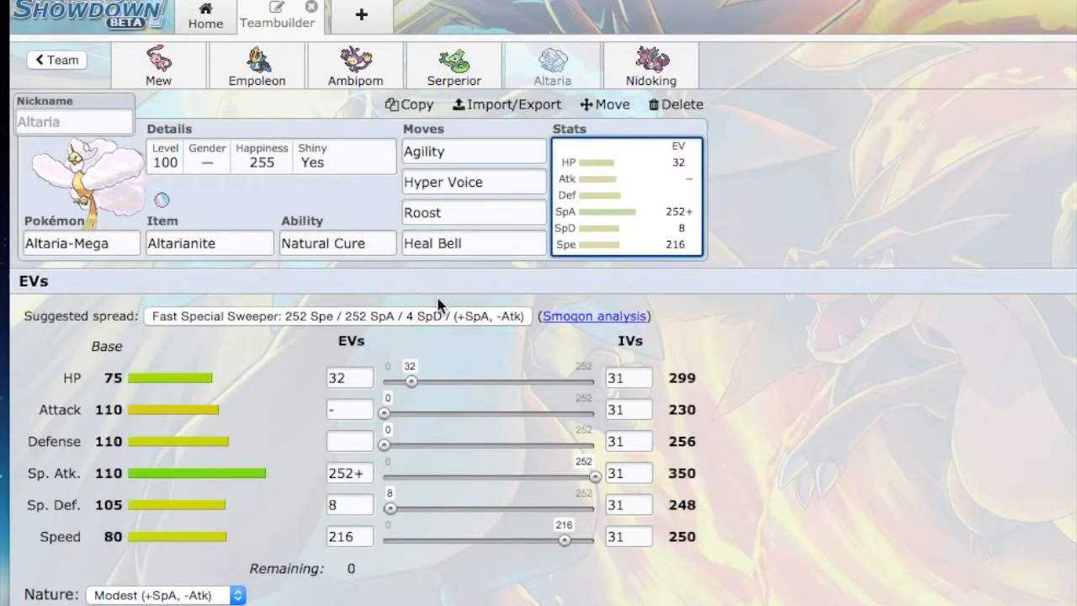
{"action": "mouse_move", "coordinate": [303, 417]}
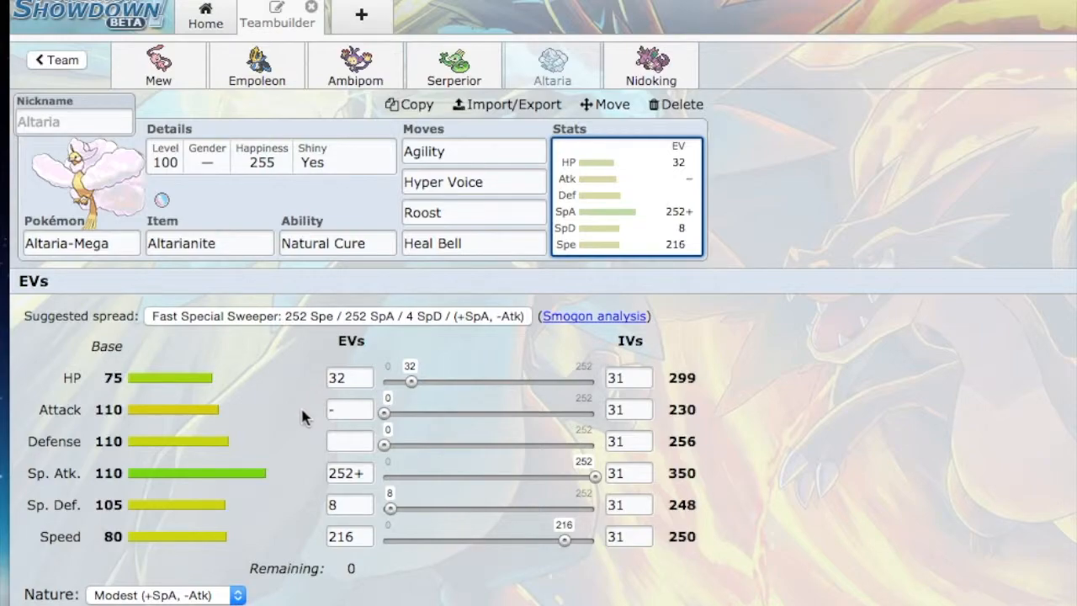
{"action": "mouse_move", "coordinate": [292, 481]}
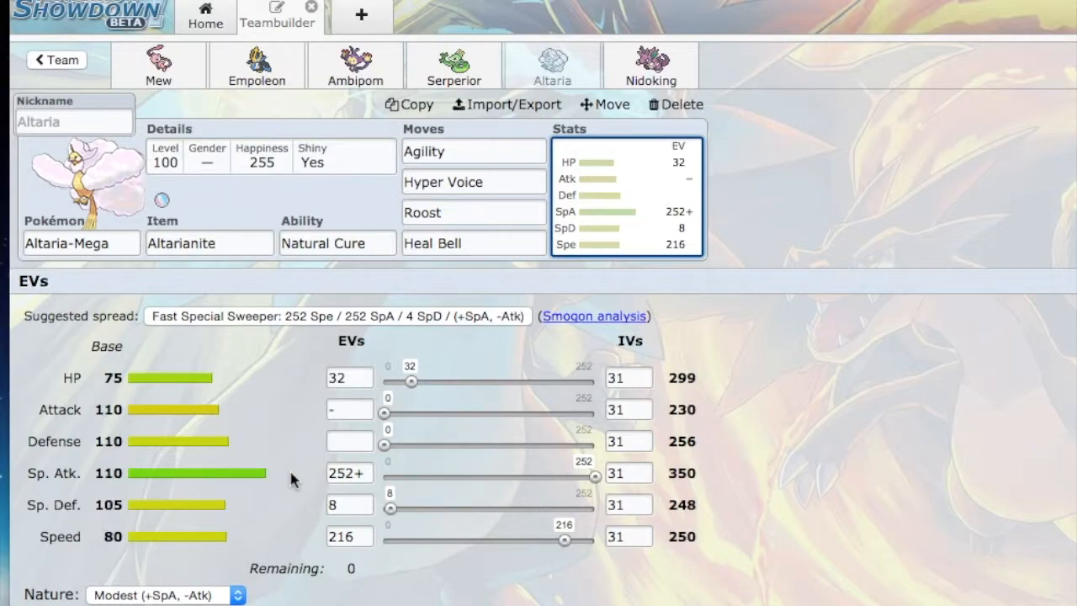
{"action": "left_click", "coordinate": [349, 536]}
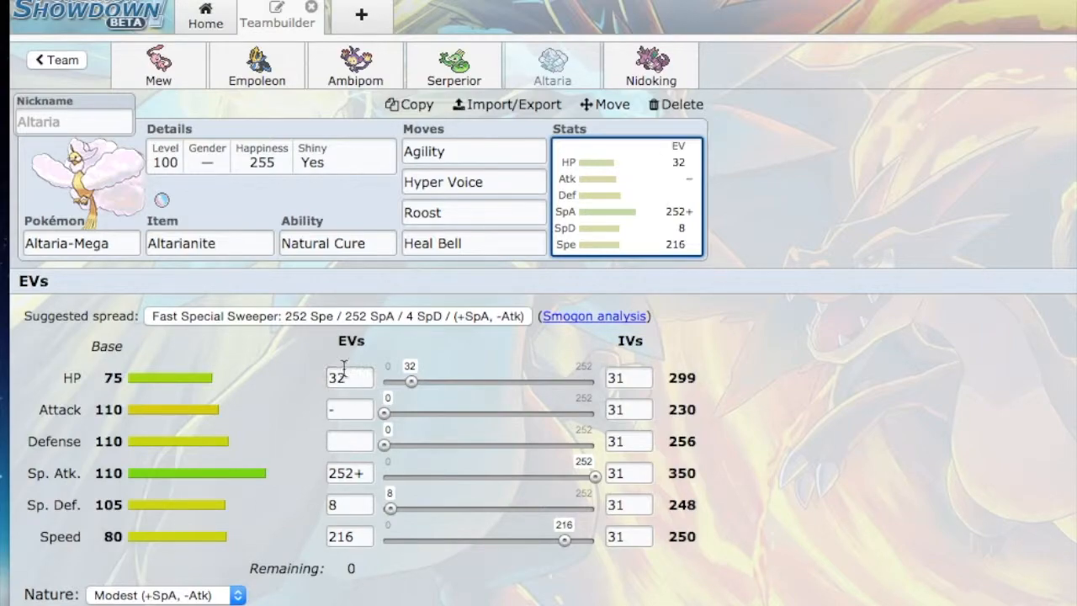
{"action": "mouse_move", "coordinate": [301, 445]}
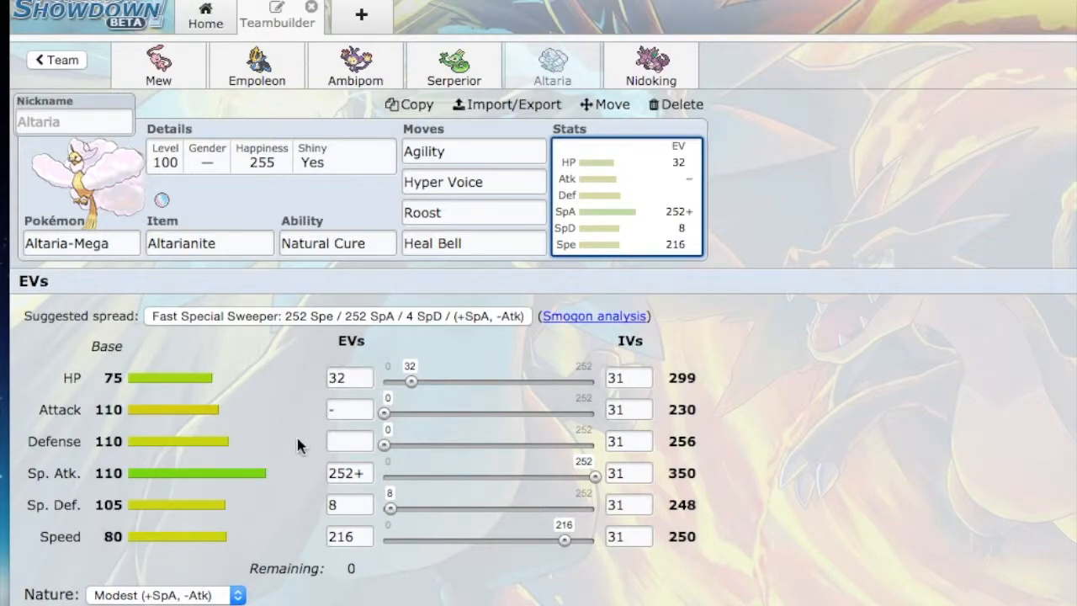
{"action": "mouse_move", "coordinate": [289, 467]}
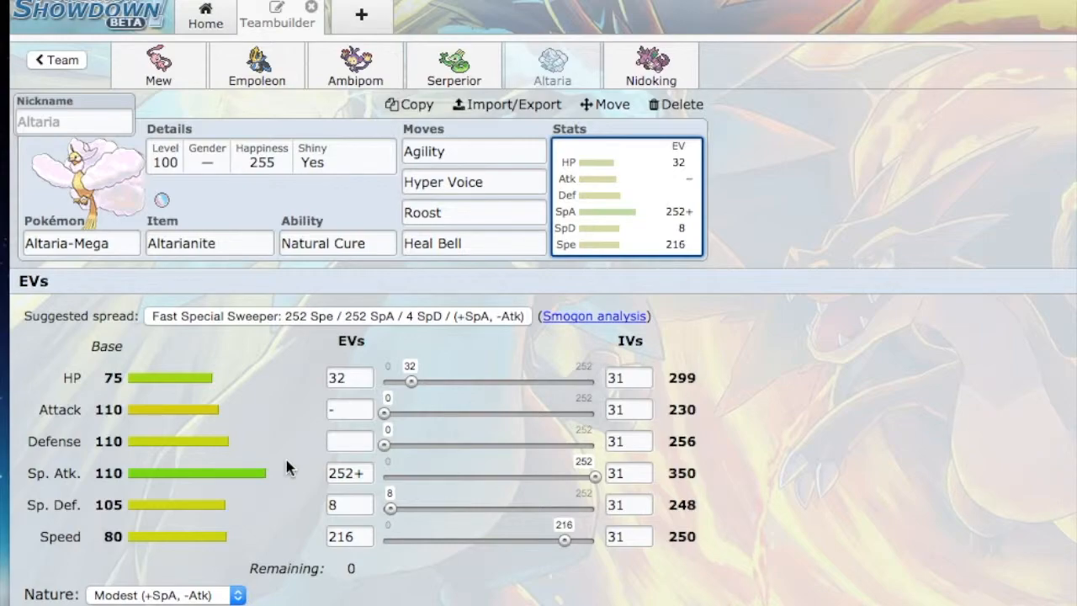
{"action": "mouse_move", "coordinate": [296, 431]}
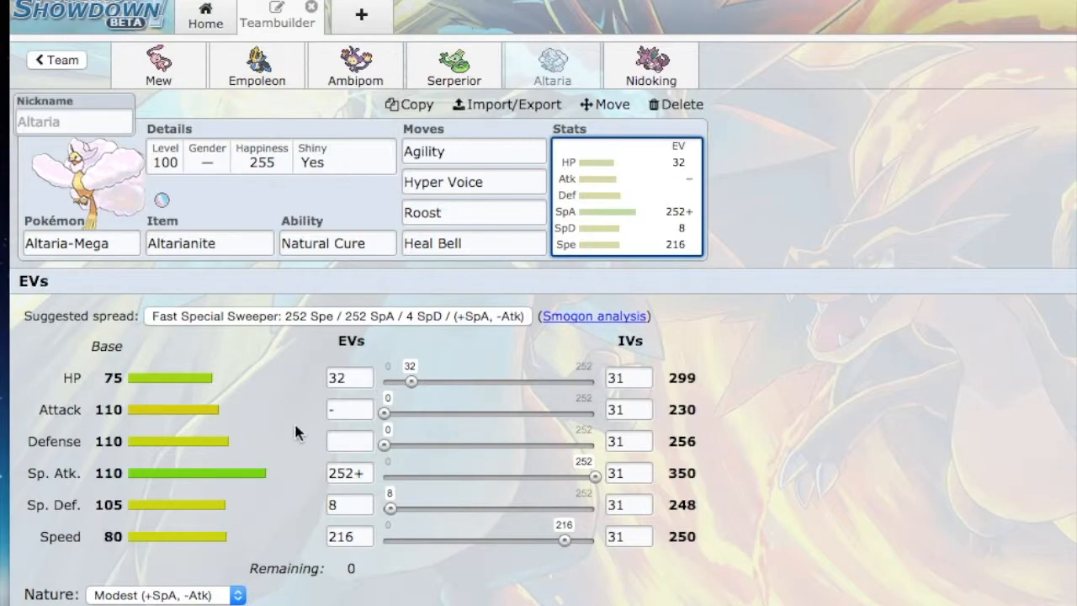
{"action": "left_click", "coordinate": [650, 65]}
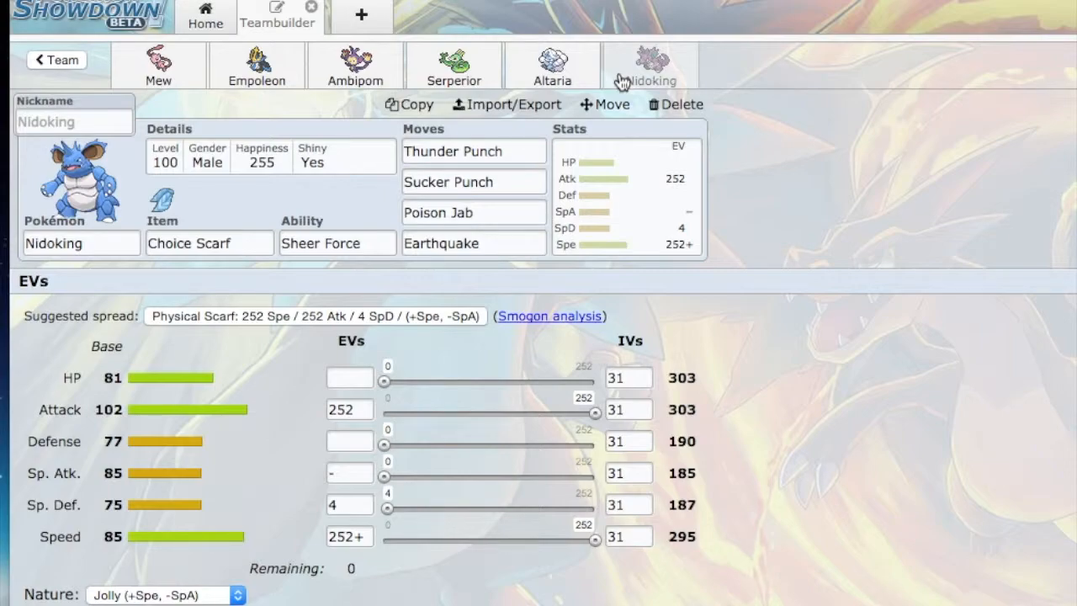
{"action": "mouse_move", "coordinate": [387, 305]}
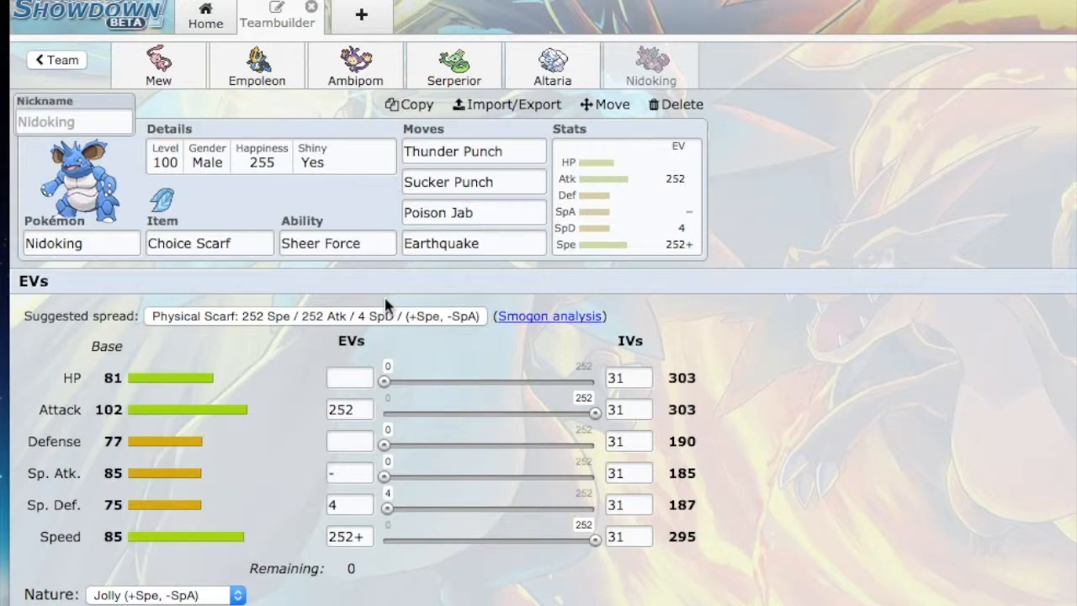
- Select Nidoking's second move slot, Sucker Punch, for editing
{"action": "left_click", "coordinate": [473, 182]}
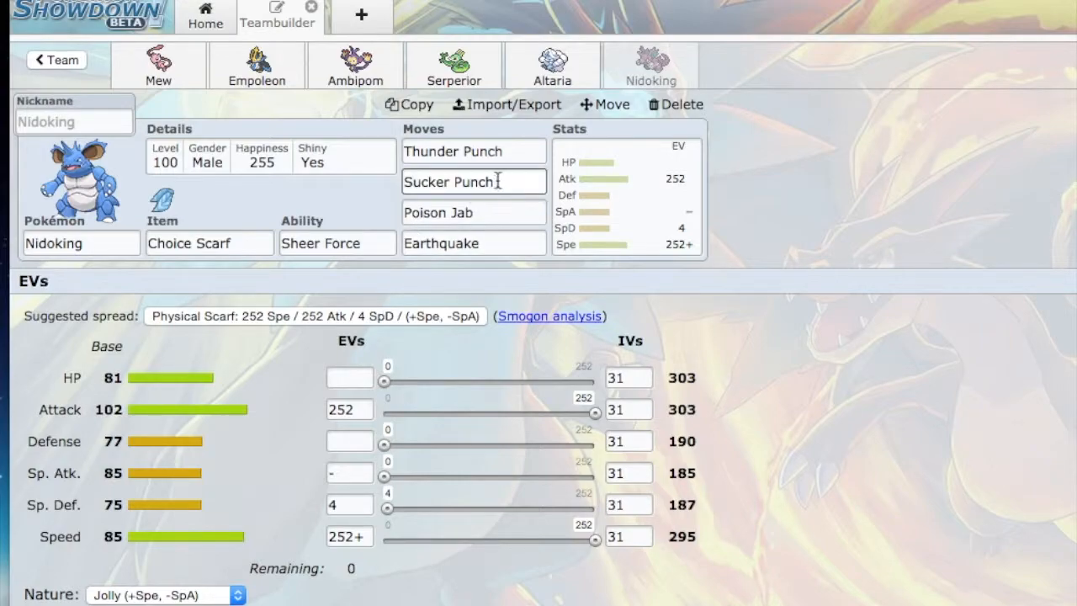
- List Nidoking's learnable moves for the Sucker Punch slot
{"action": "left_click", "coordinate": [473, 182]}
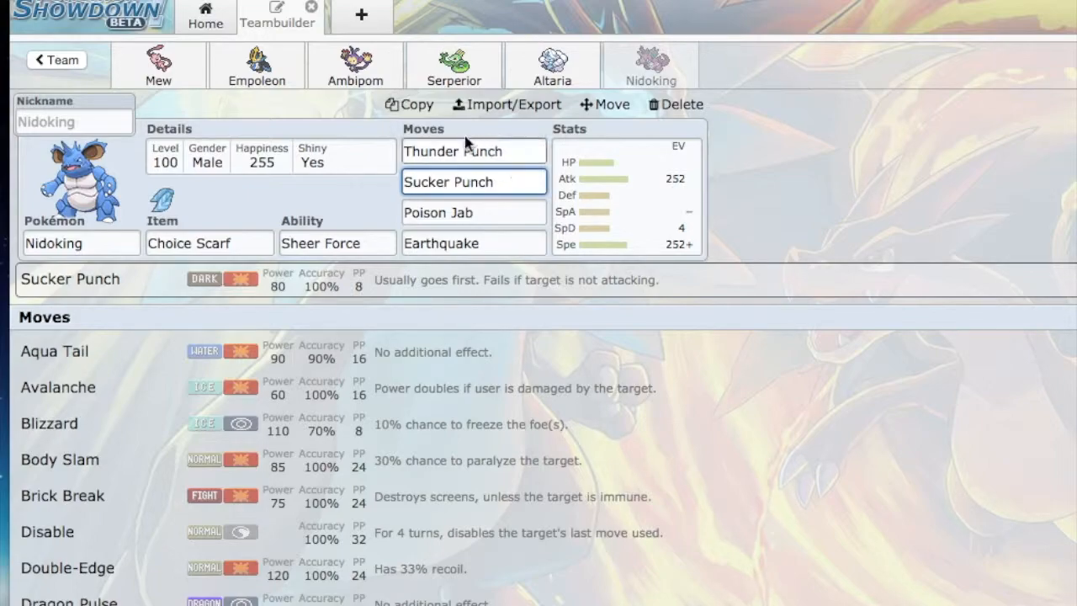
{"action": "mouse_move", "coordinate": [330, 103]}
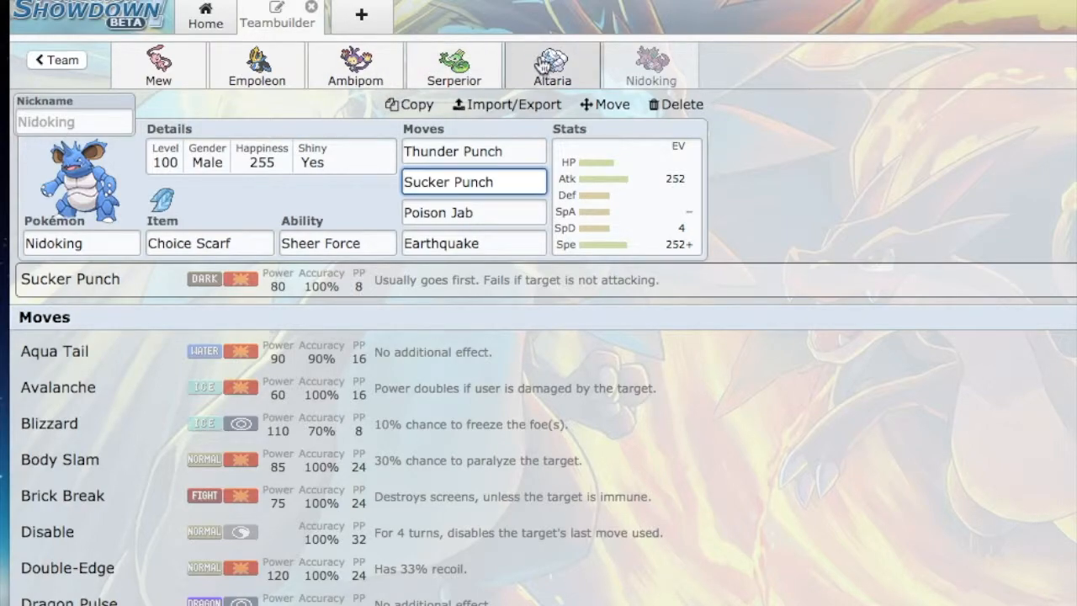
- View Altaria's set, then return to Empoleon's set showing Defog's details
{"action": "left_click", "coordinate": [552, 65]}
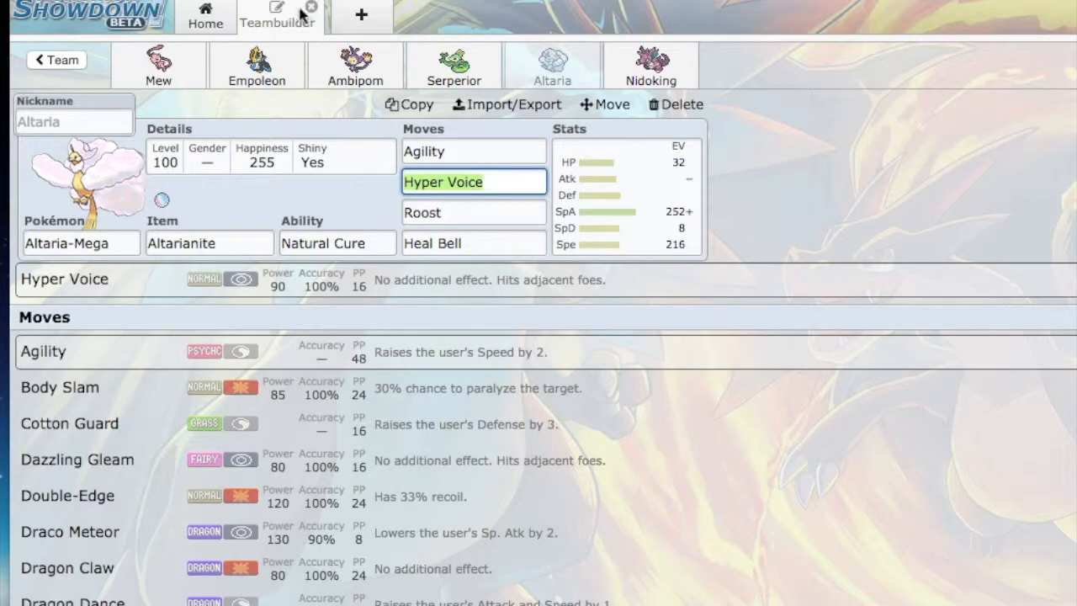
{"action": "left_click", "coordinate": [257, 65]}
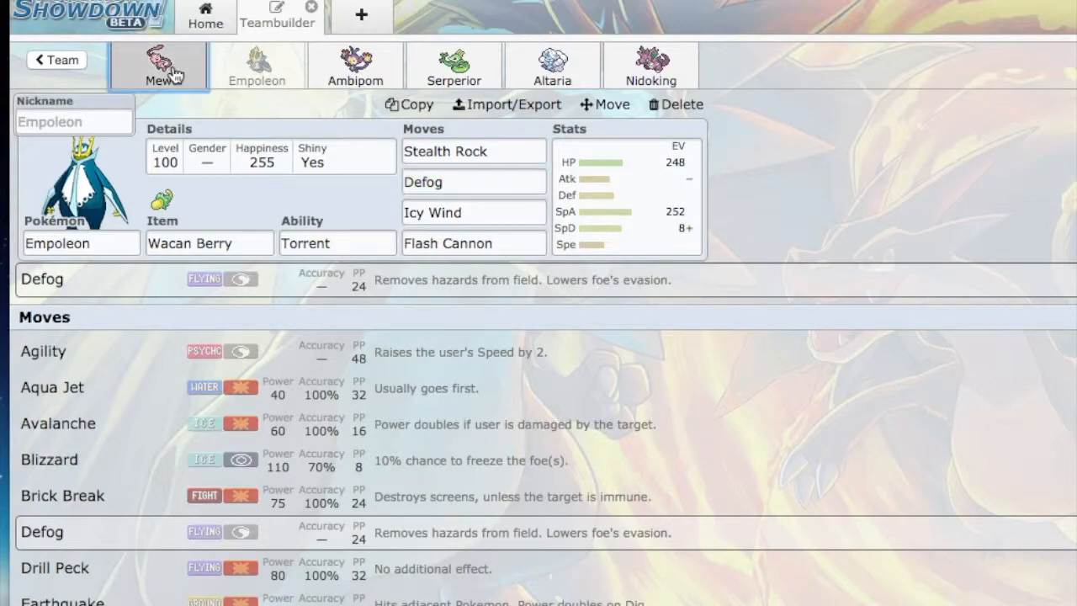
- Check Mew's and Ambipom's sets, then reopen Serperior's set on Leaf Storm
{"action": "left_click", "coordinate": [158, 65]}
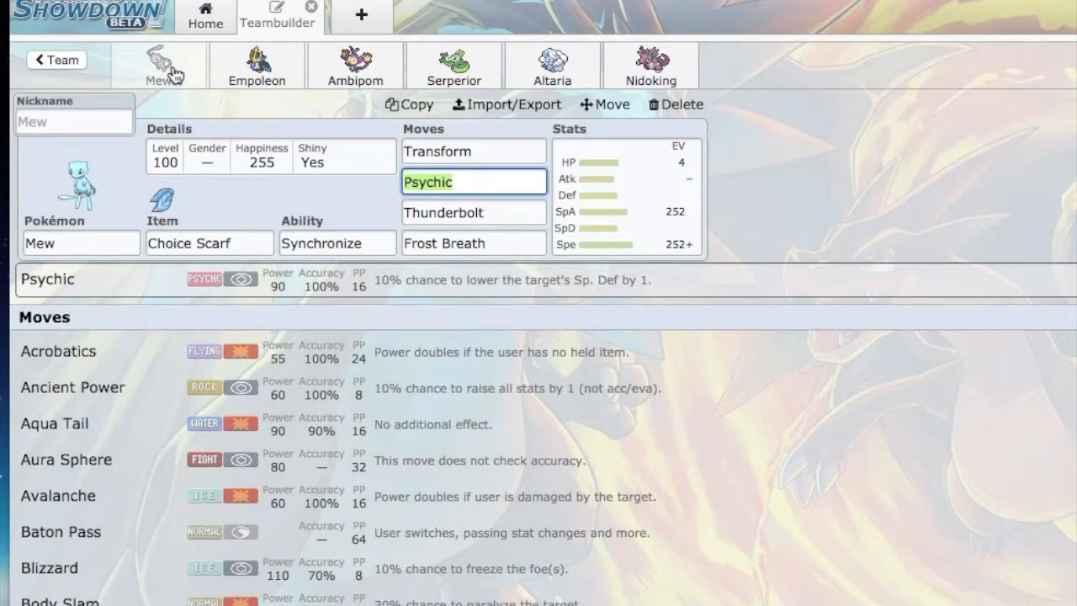
{"action": "left_click", "coordinate": [354, 65]}
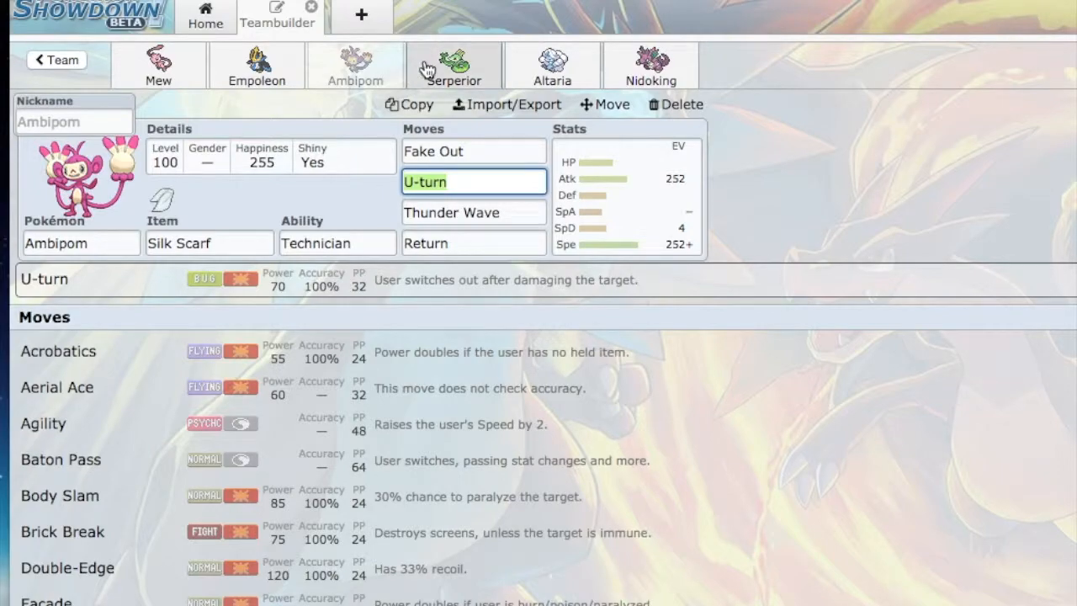
{"action": "left_click", "coordinate": [454, 65]}
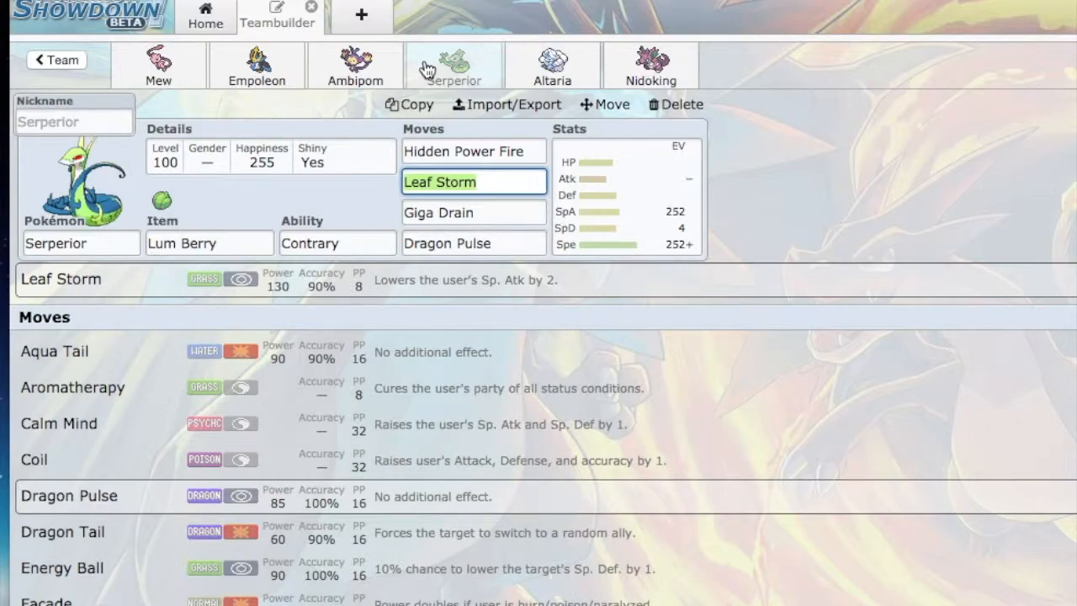
{"action": "mouse_move", "coordinate": [446, 64]}
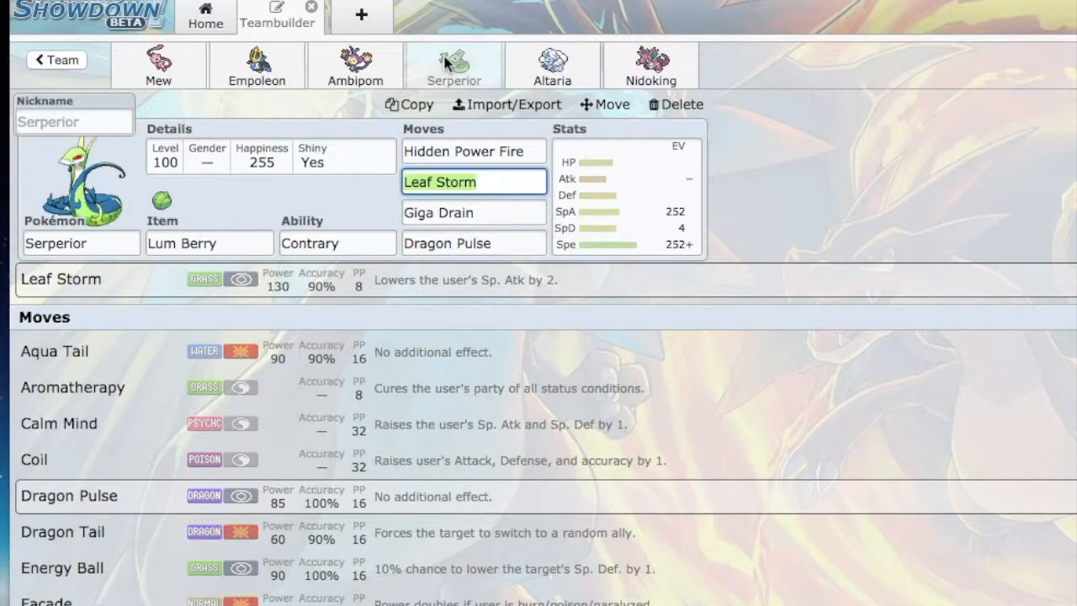
{"action": "mouse_move", "coordinate": [361, 109]}
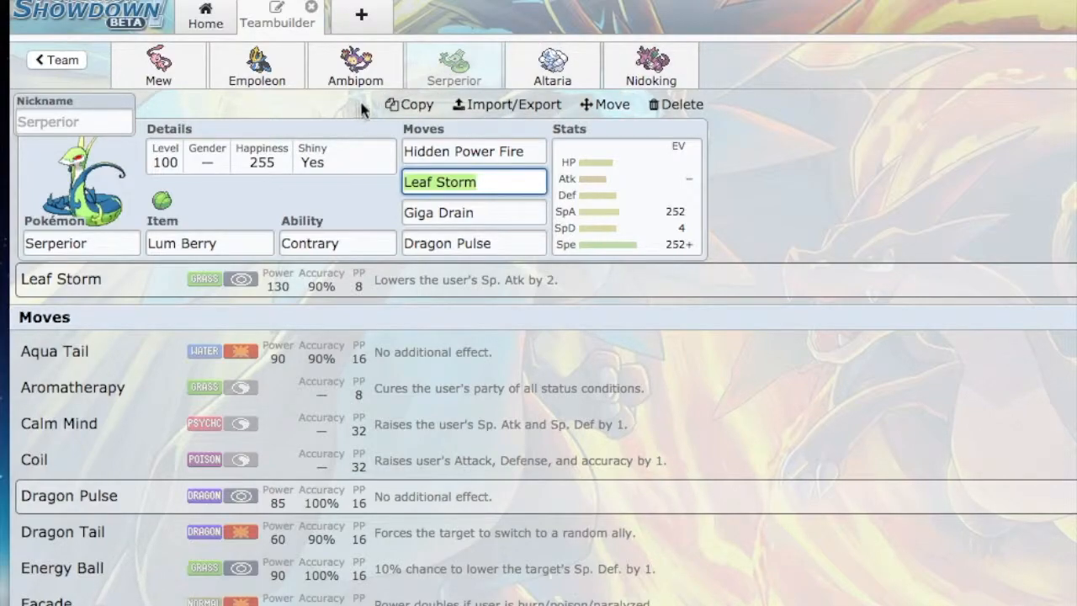
{"action": "mouse_move", "coordinate": [715, 117]}
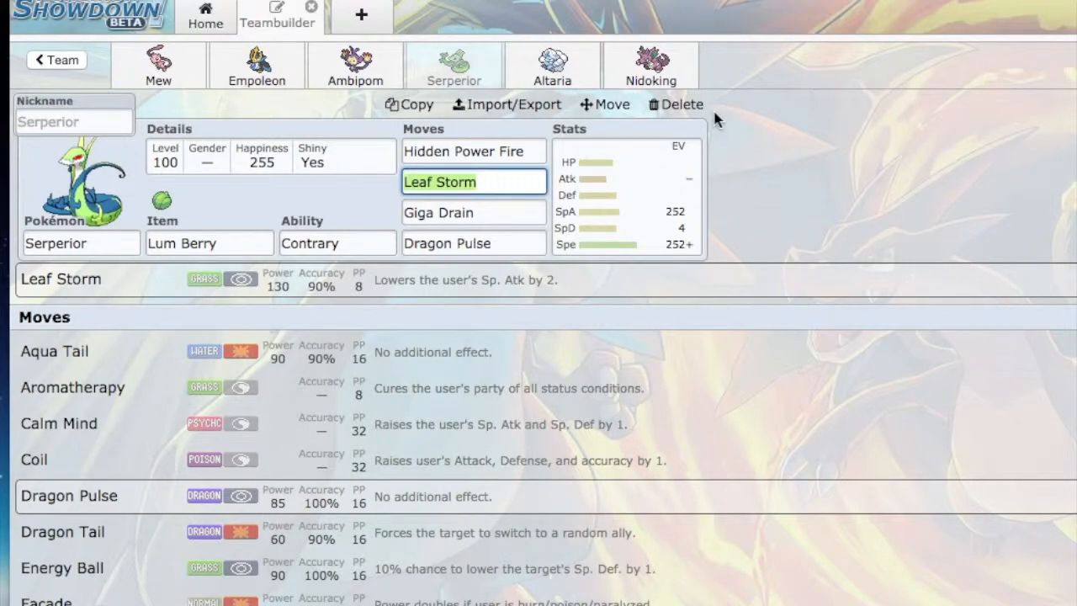
{"action": "mouse_move", "coordinate": [738, 124]}
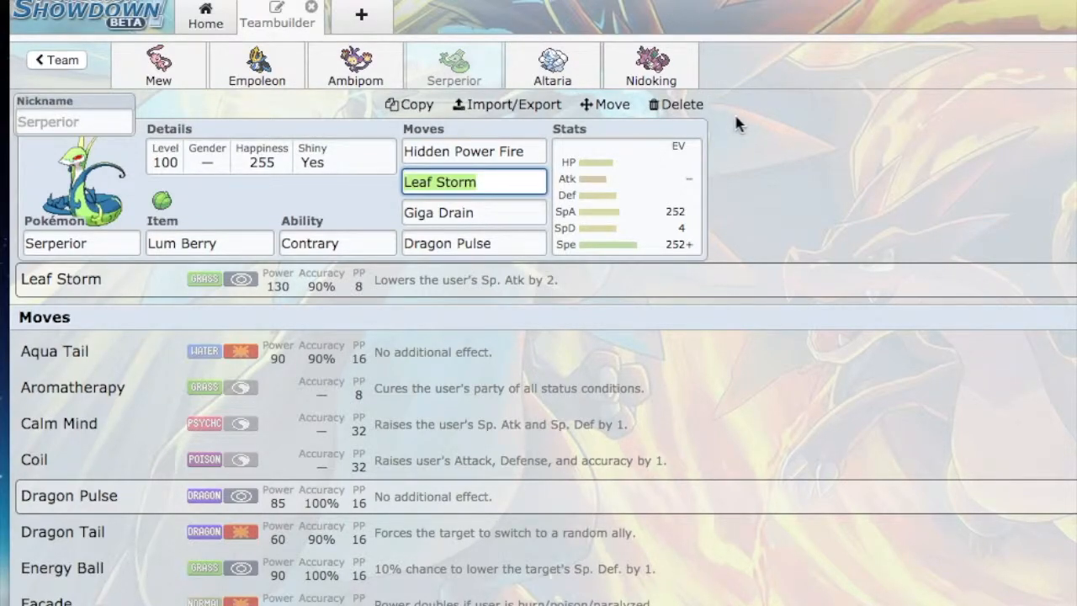